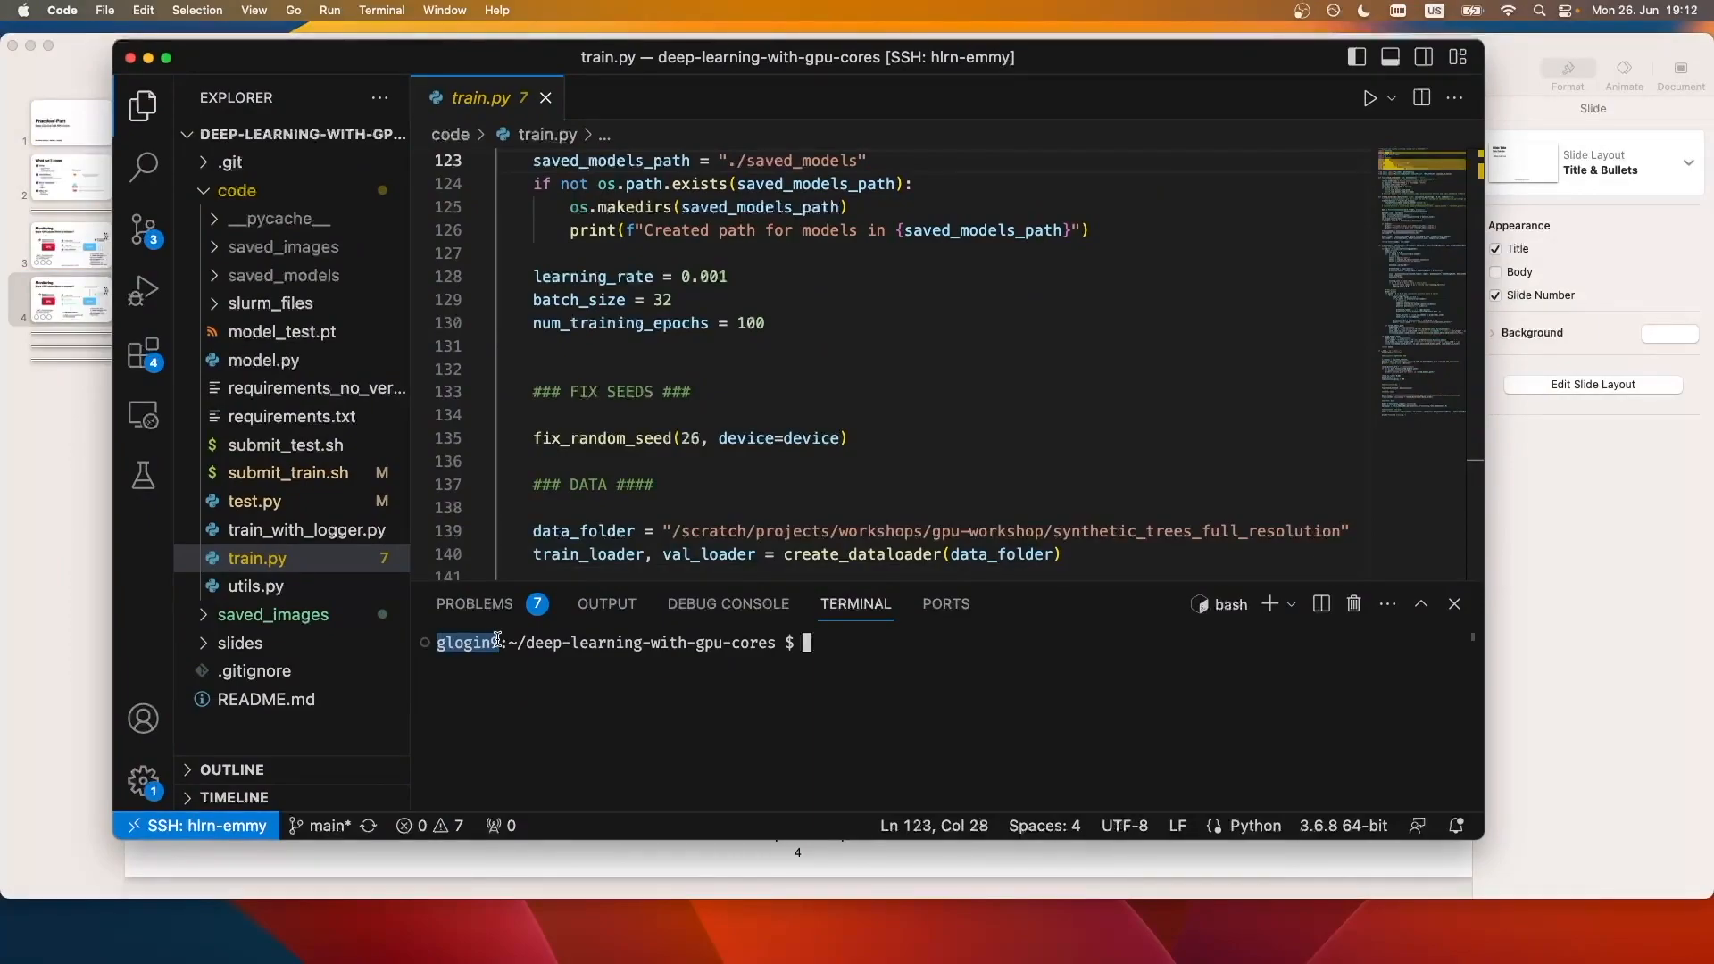
Step: From the code folder, submit submit_train.sh with sbatch and query its status with squeue -j
text(cd code/)
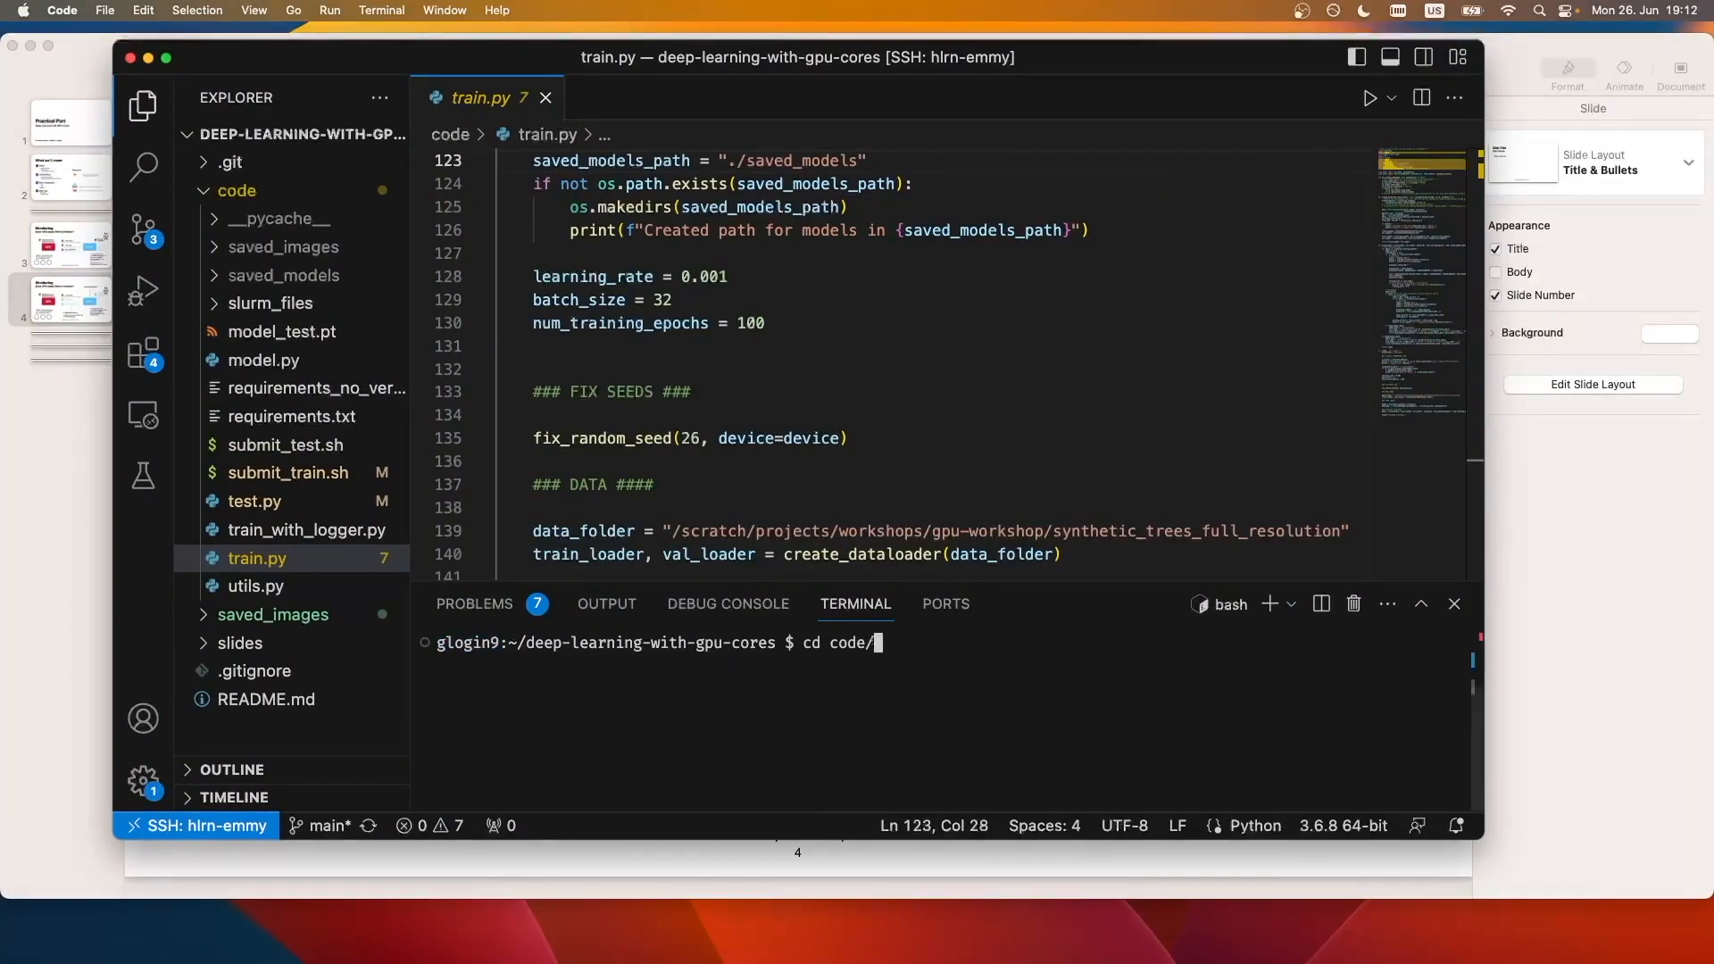
text(sbatch s)
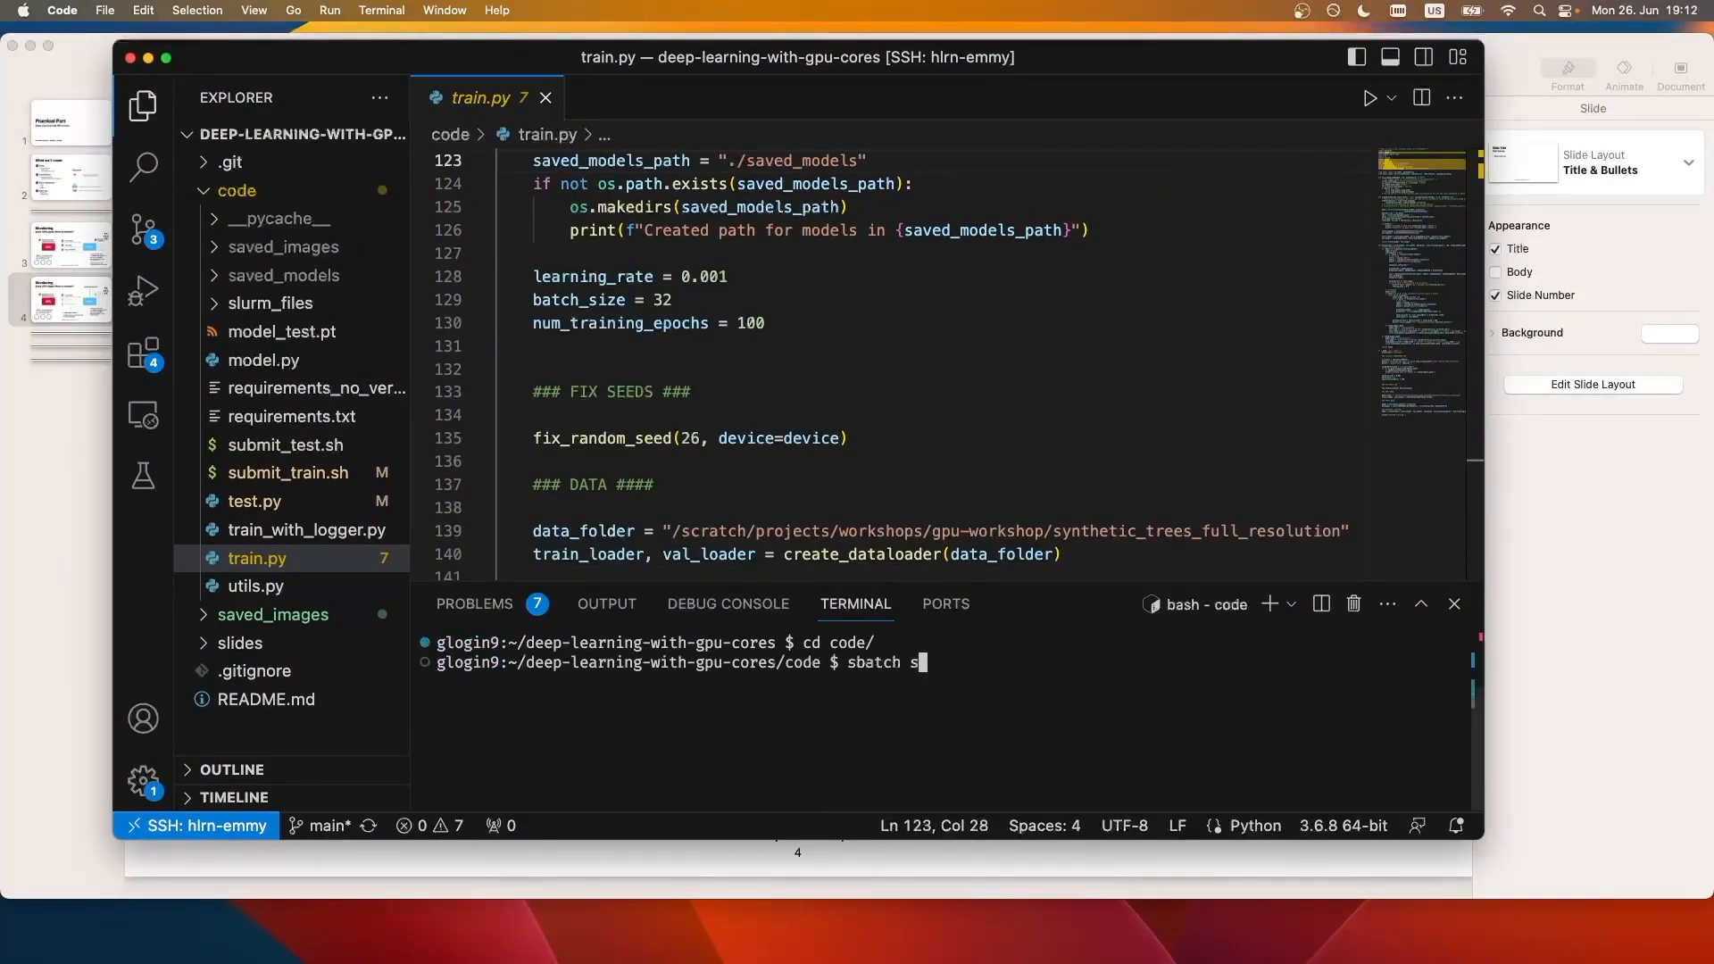
key(Return)
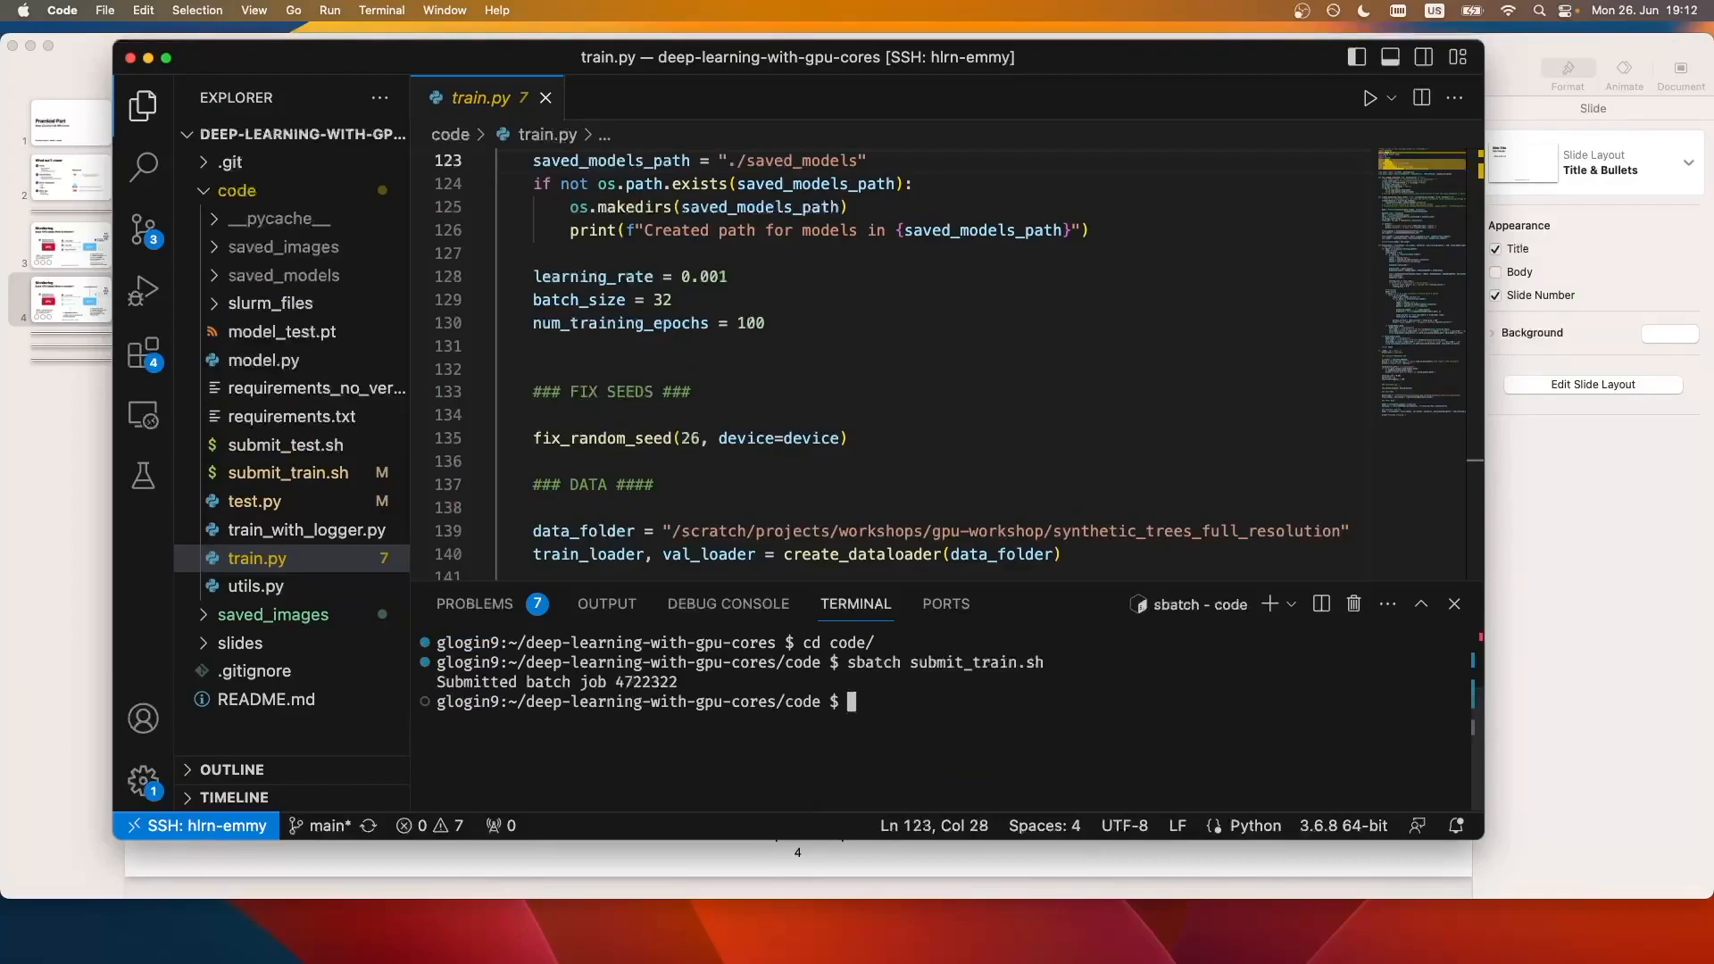
text(squeue -j)
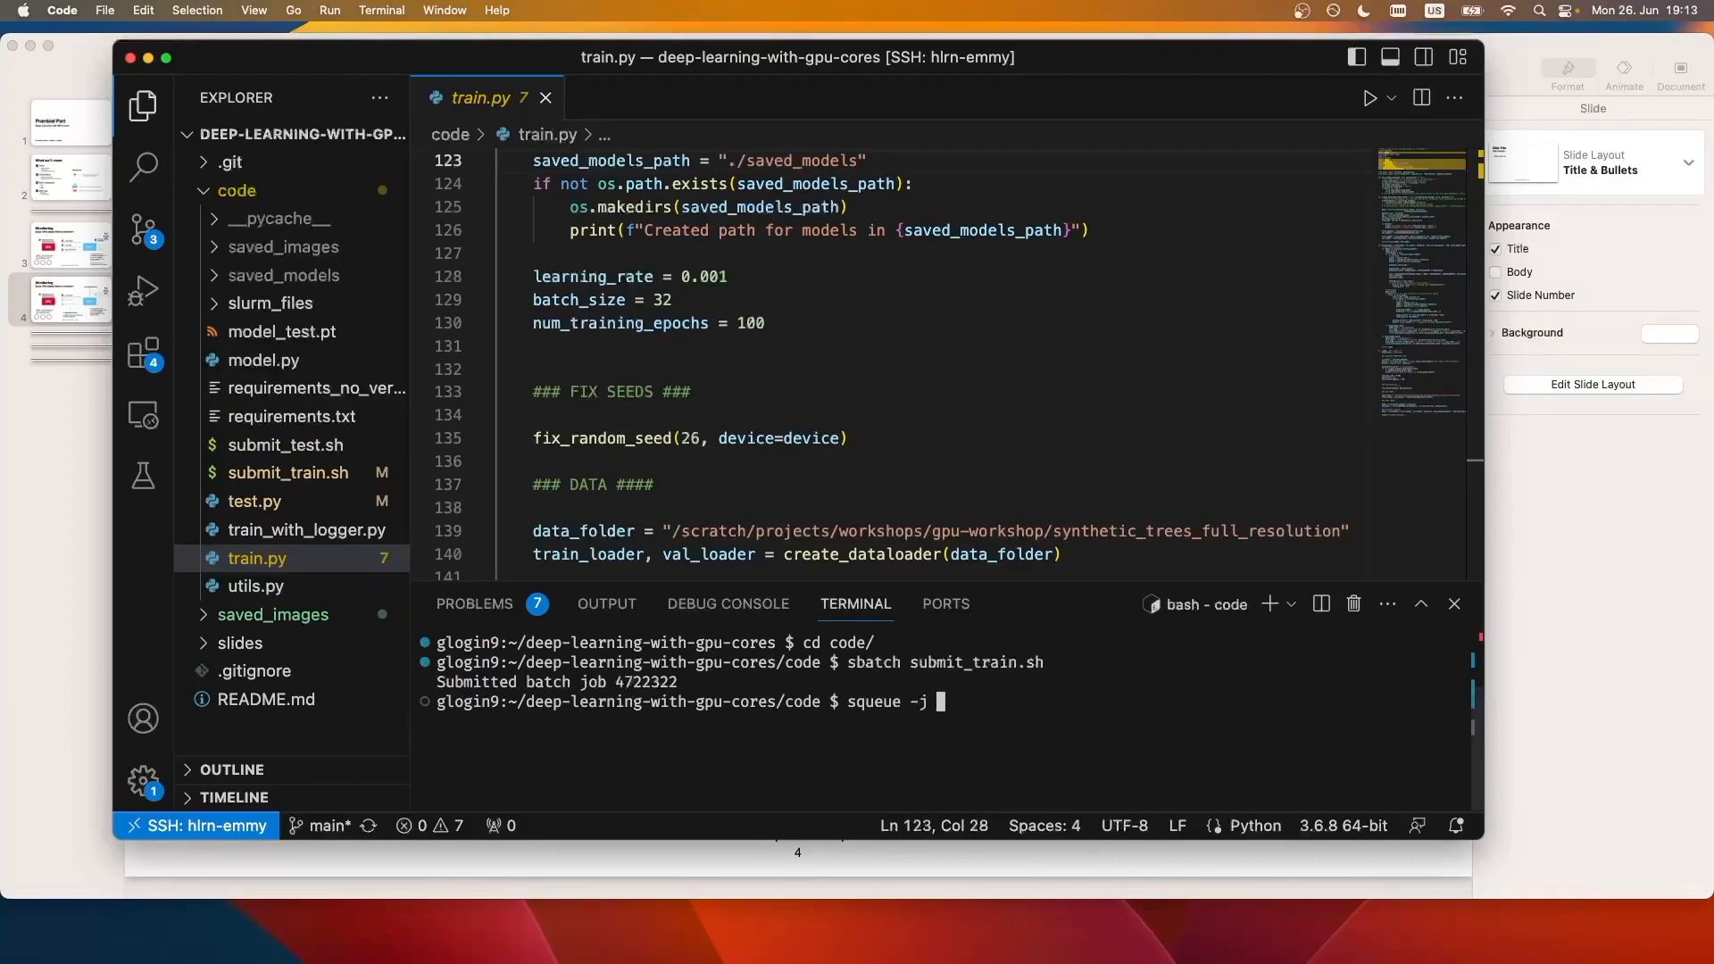
key(Return)
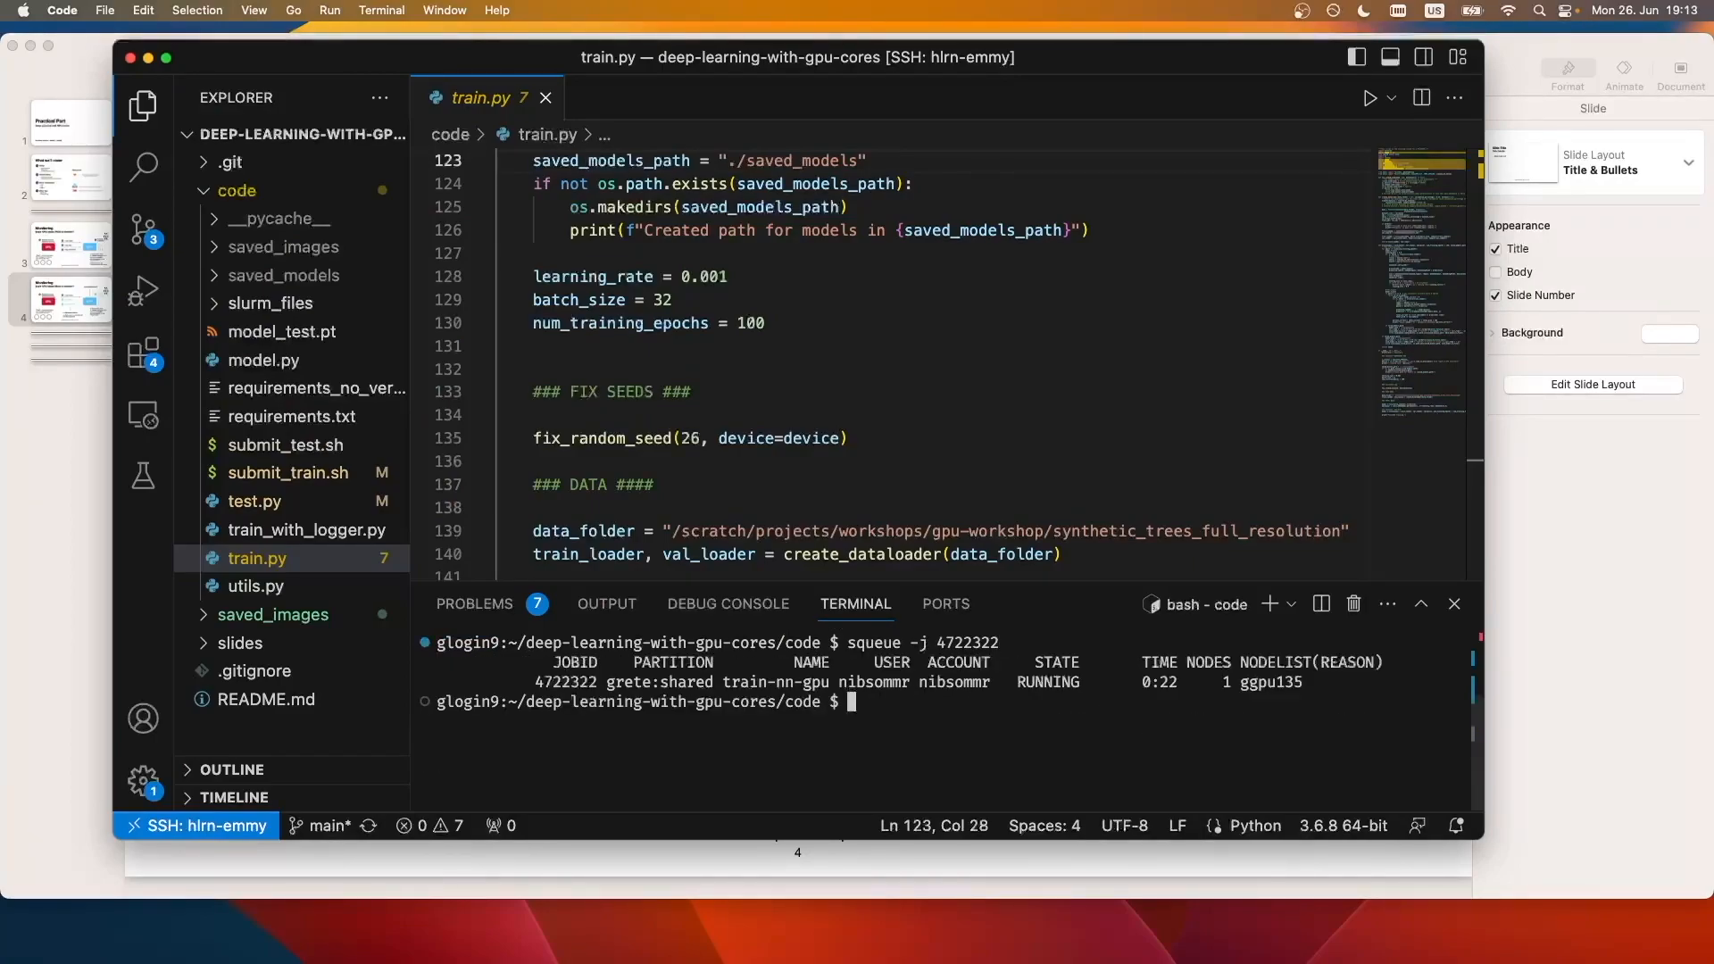
mouse_move(1101, 698)
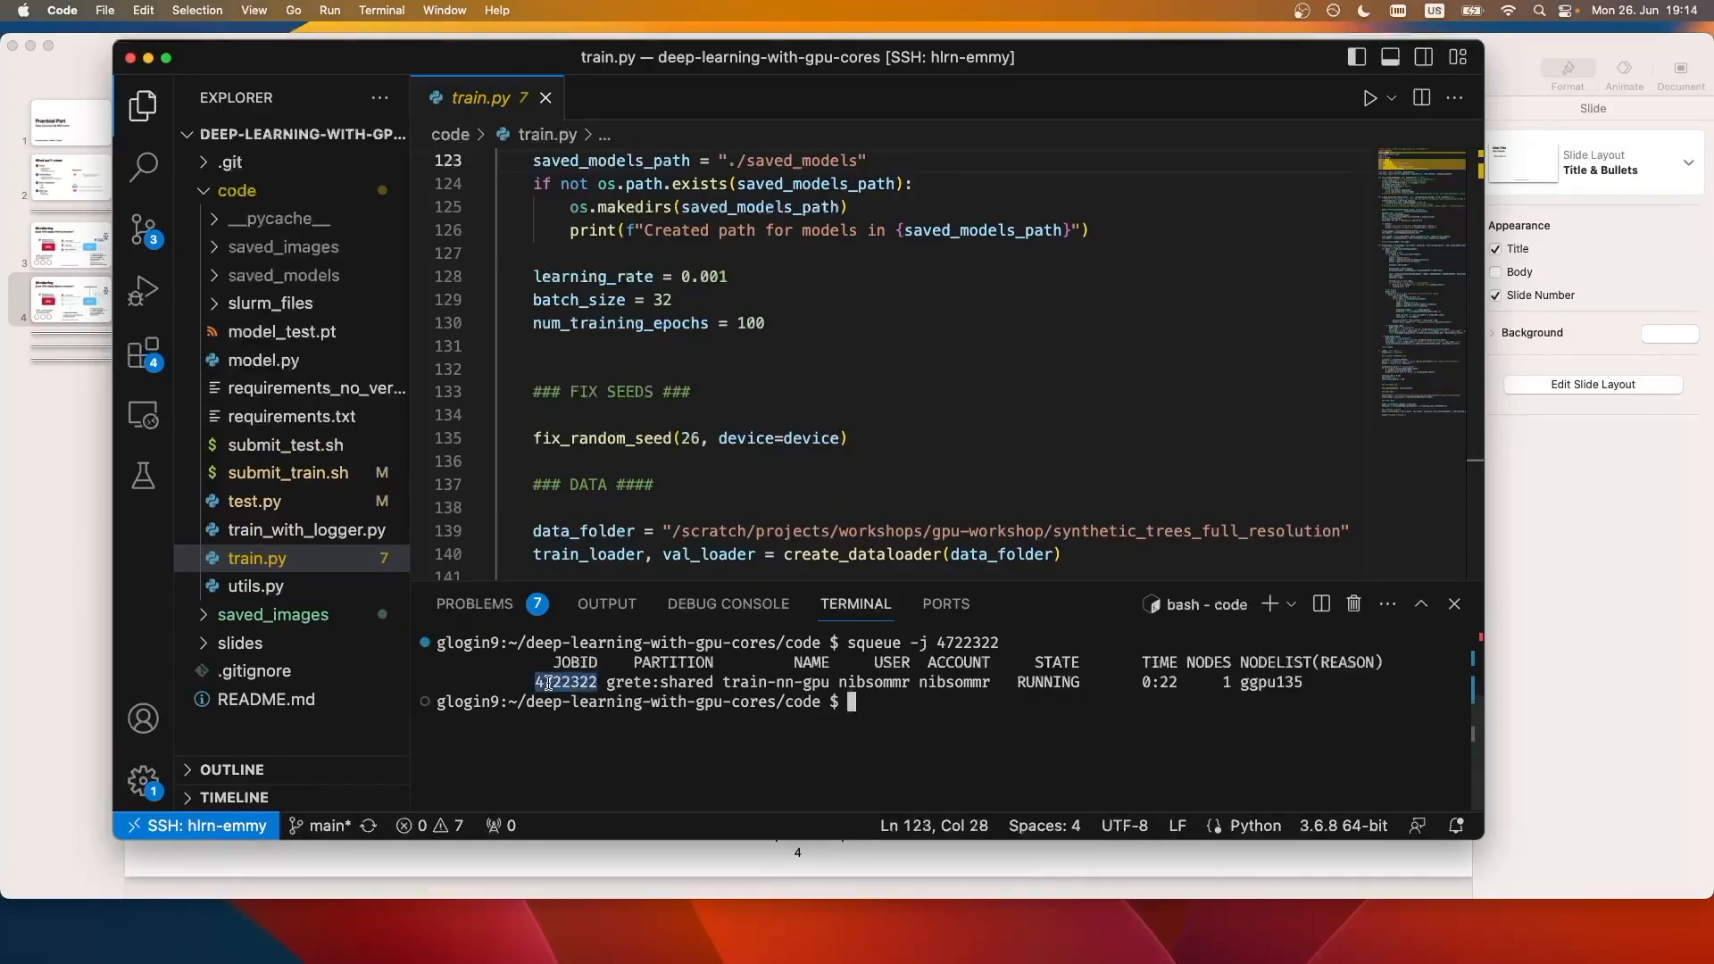
mouse_move(1253, 680)
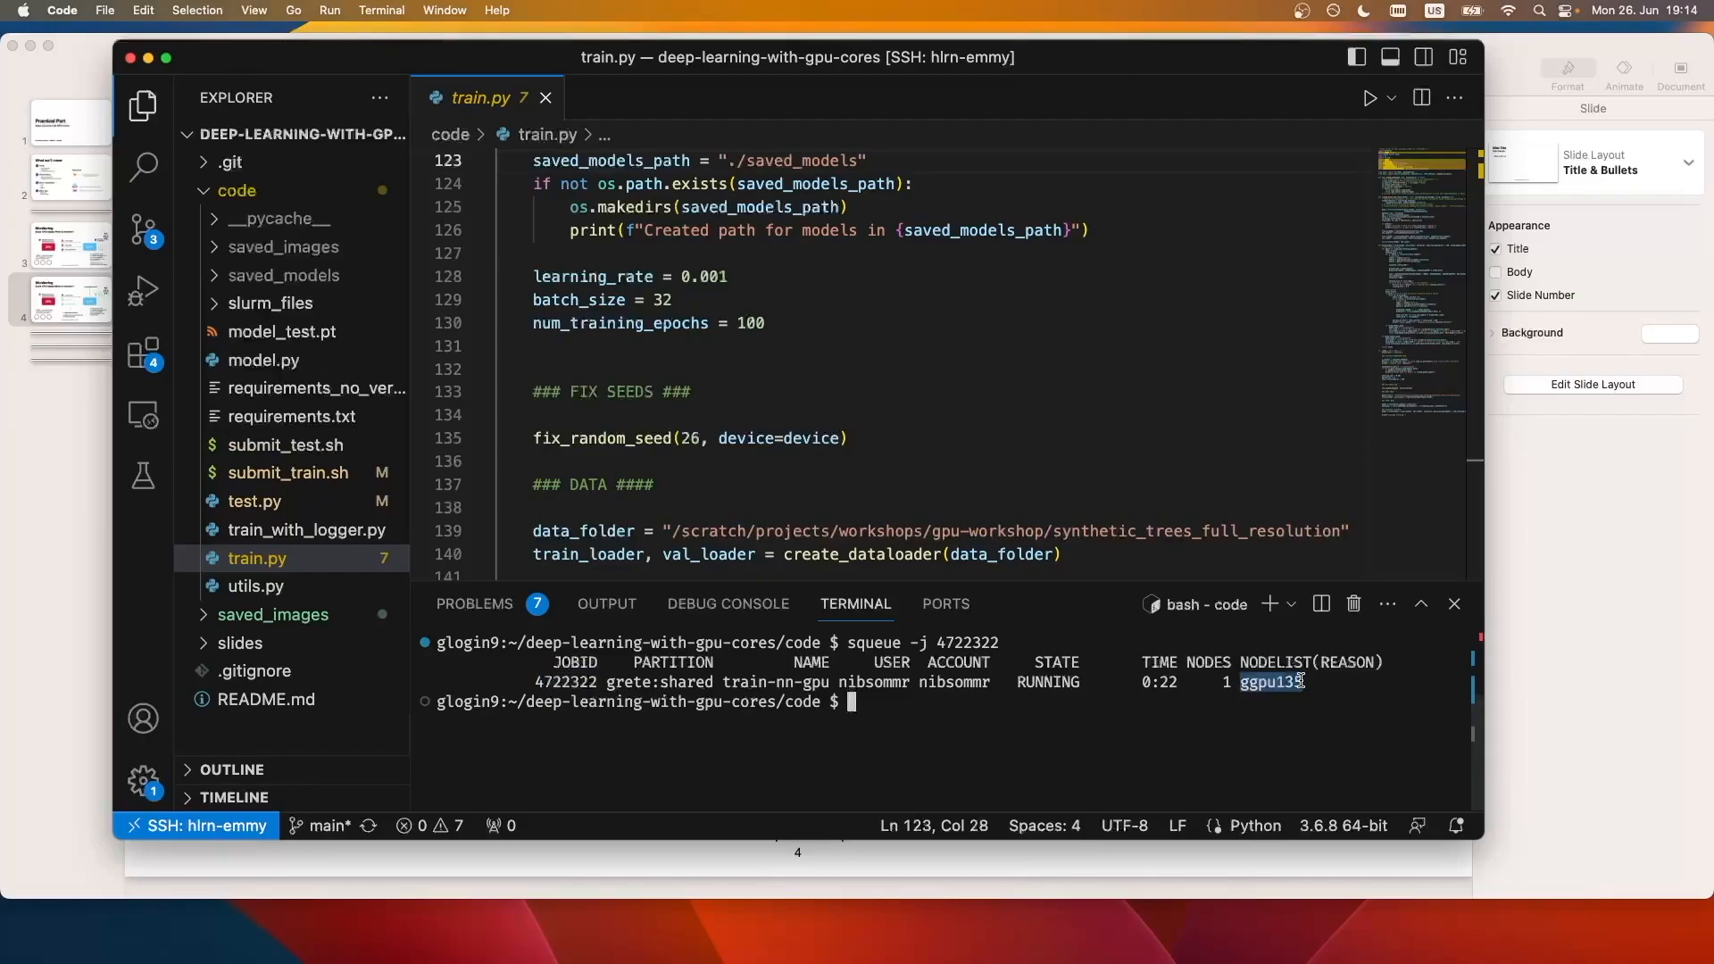
Step: SSH into ggpu135, load the nvitop module and start nvitop to watch the train.py process
text(ss)
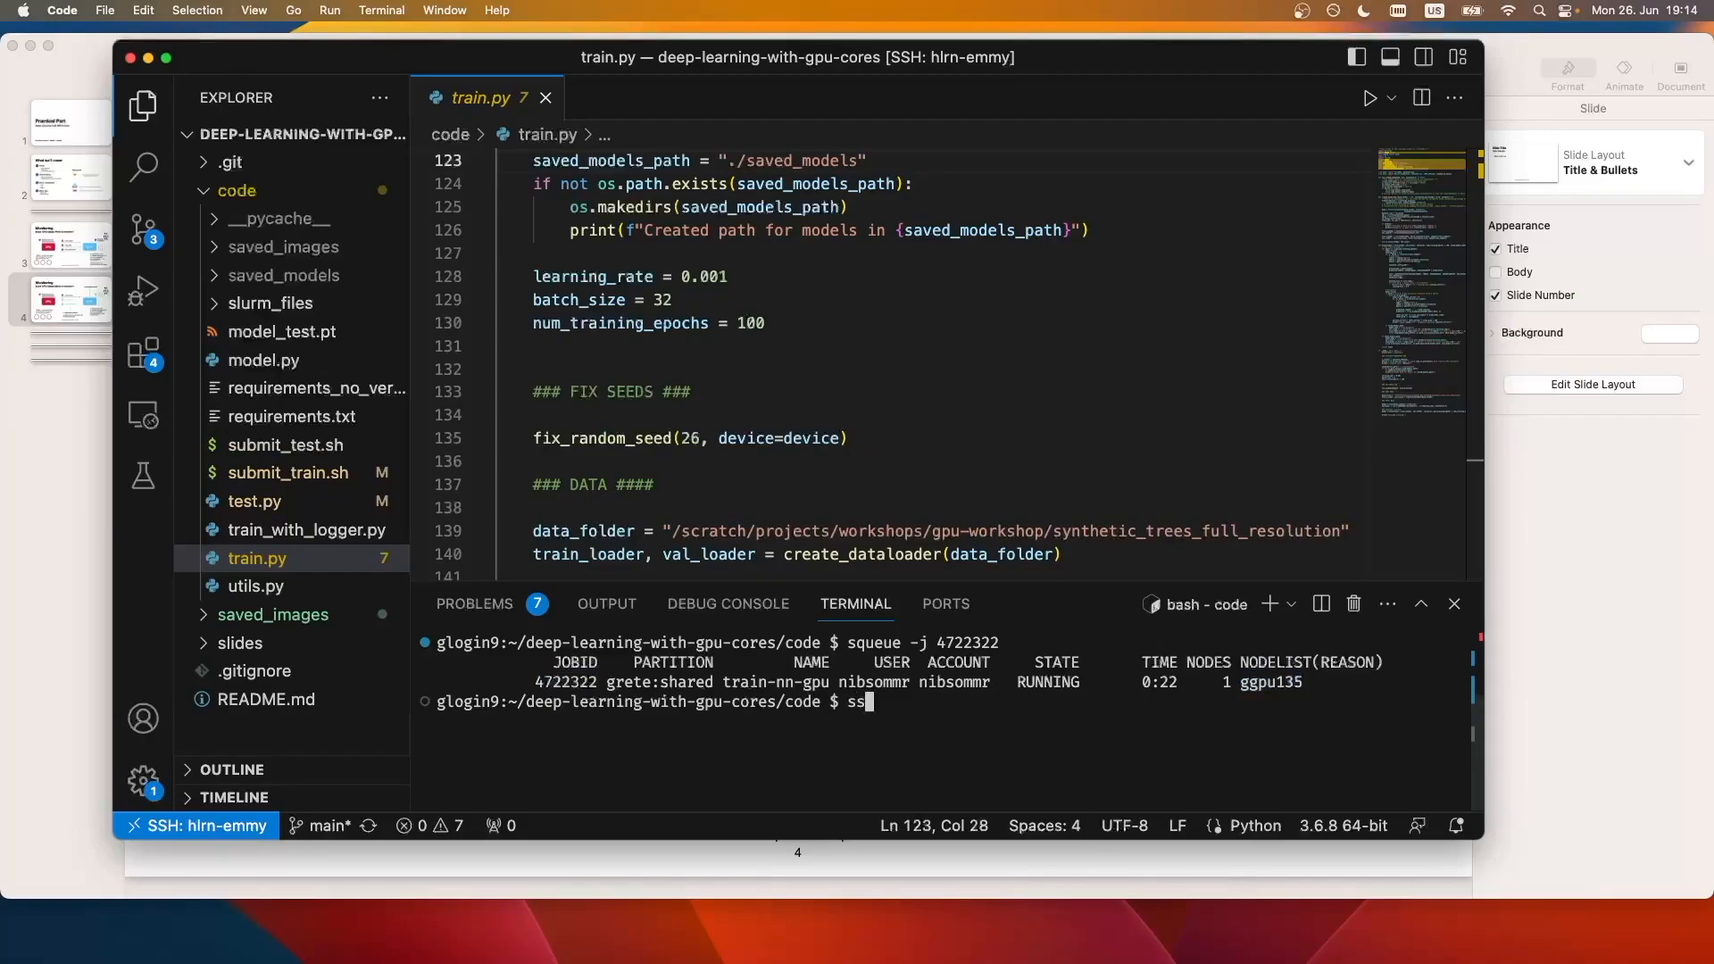
key(Return)
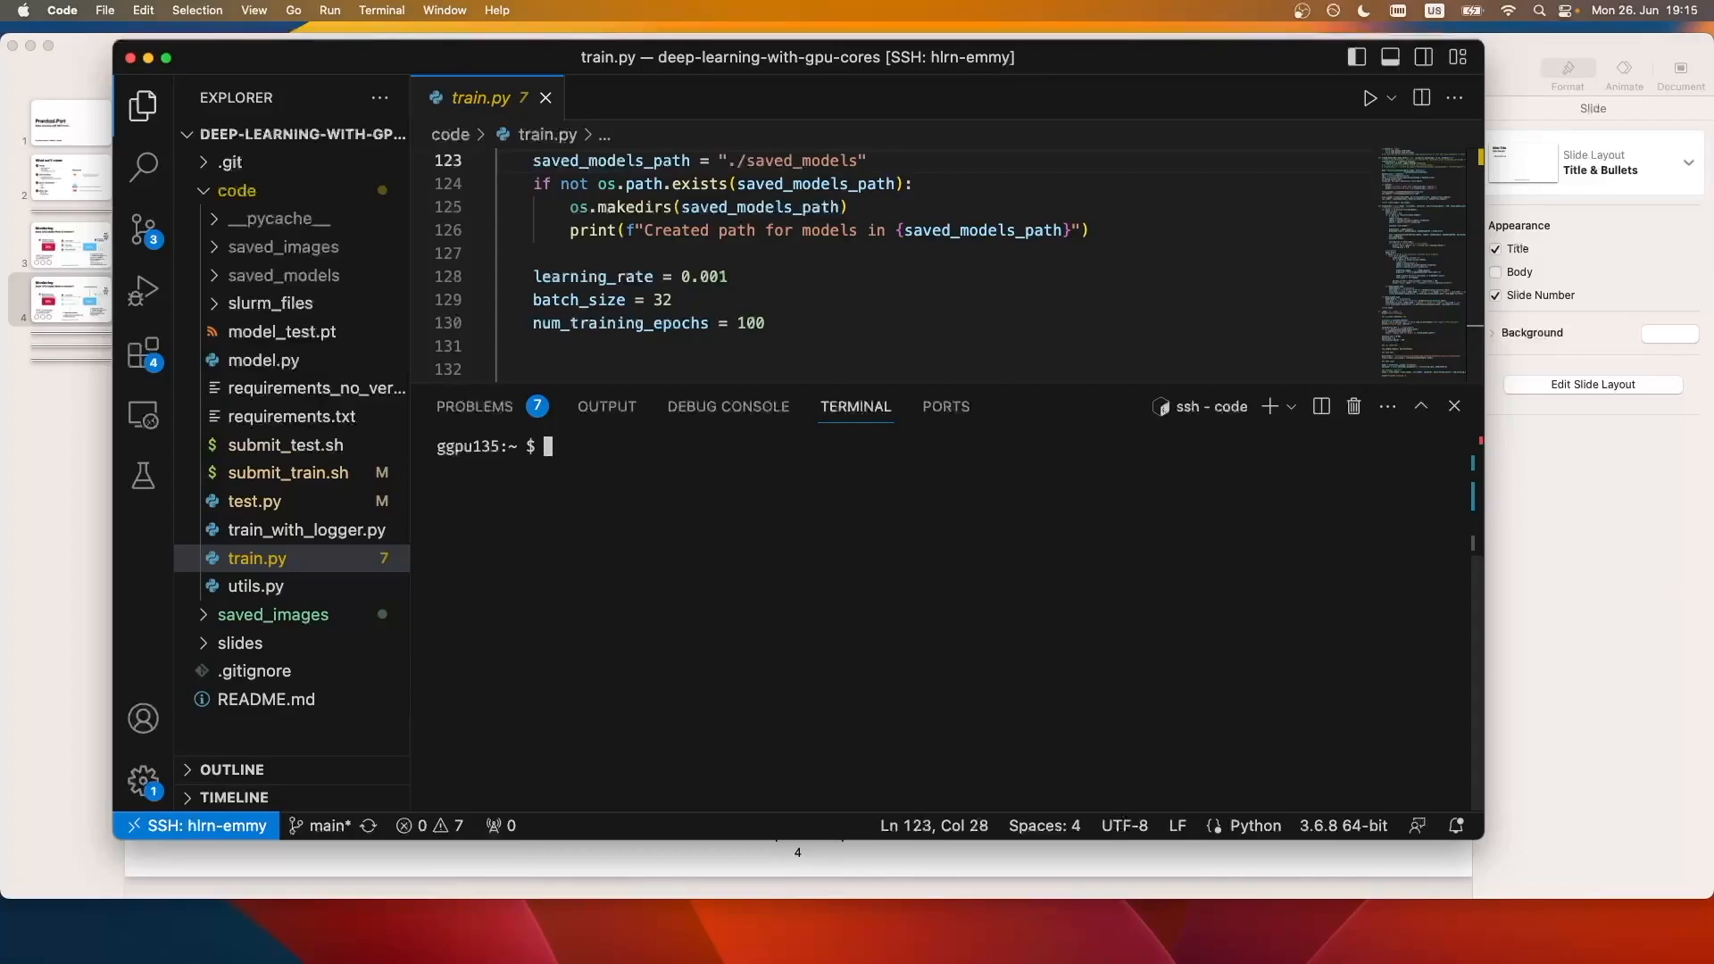
text(mod)
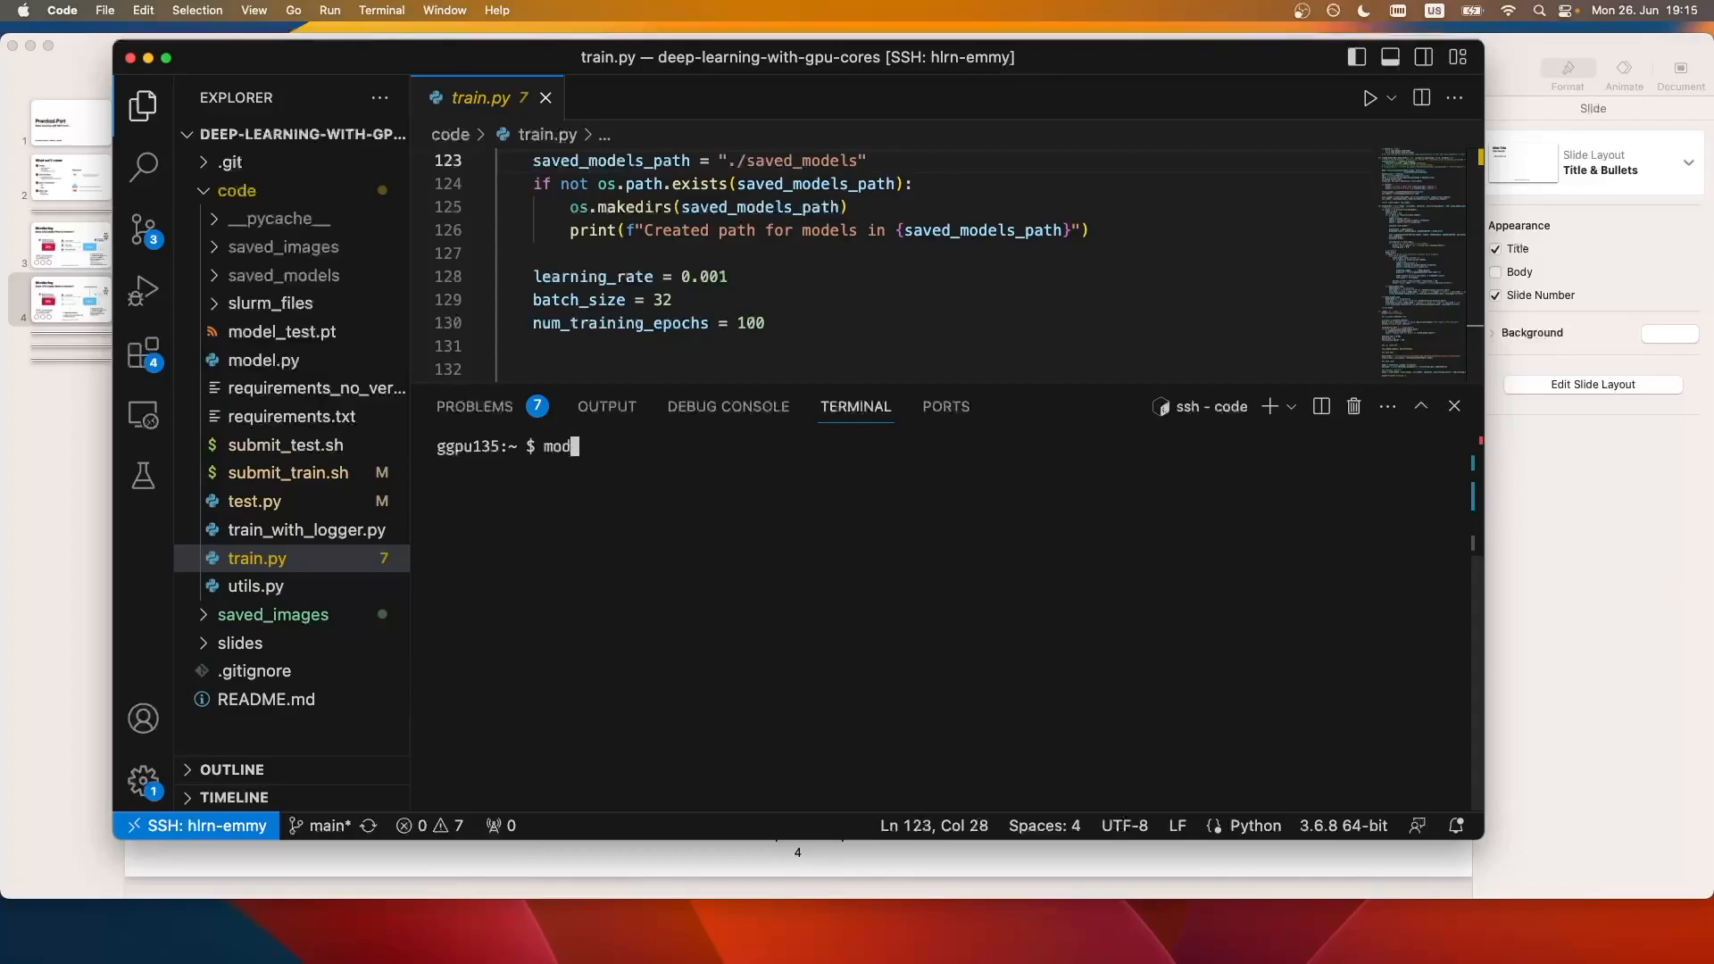
key(Return)
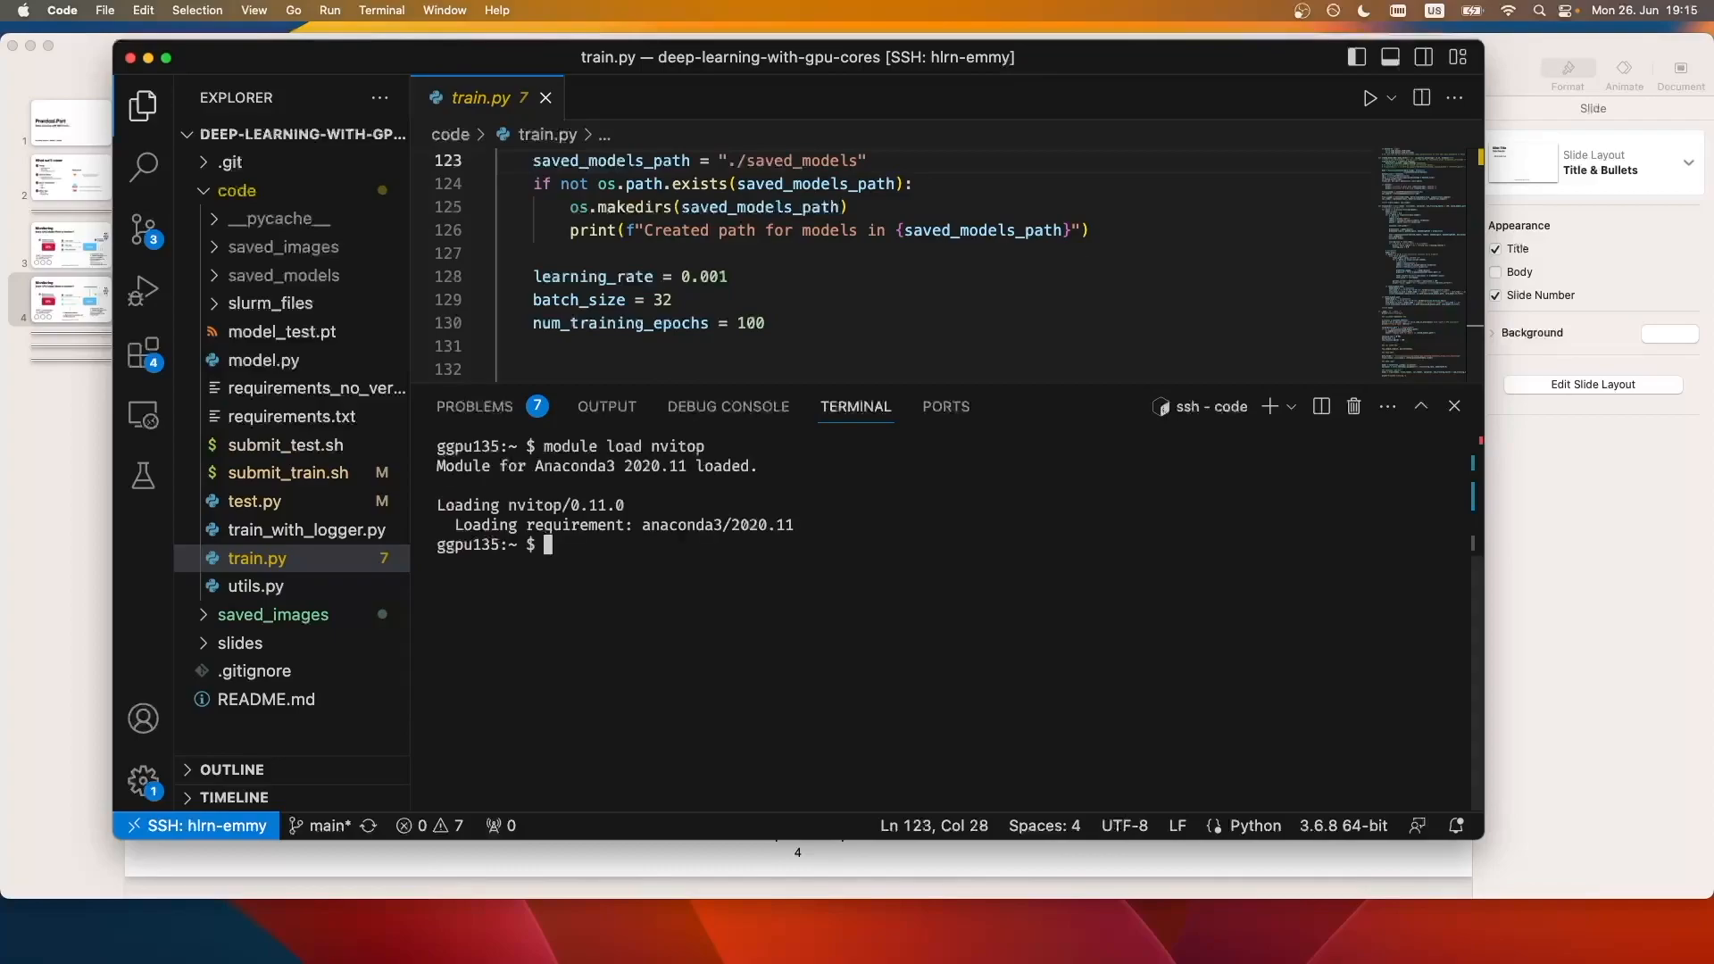
text(nvitop)
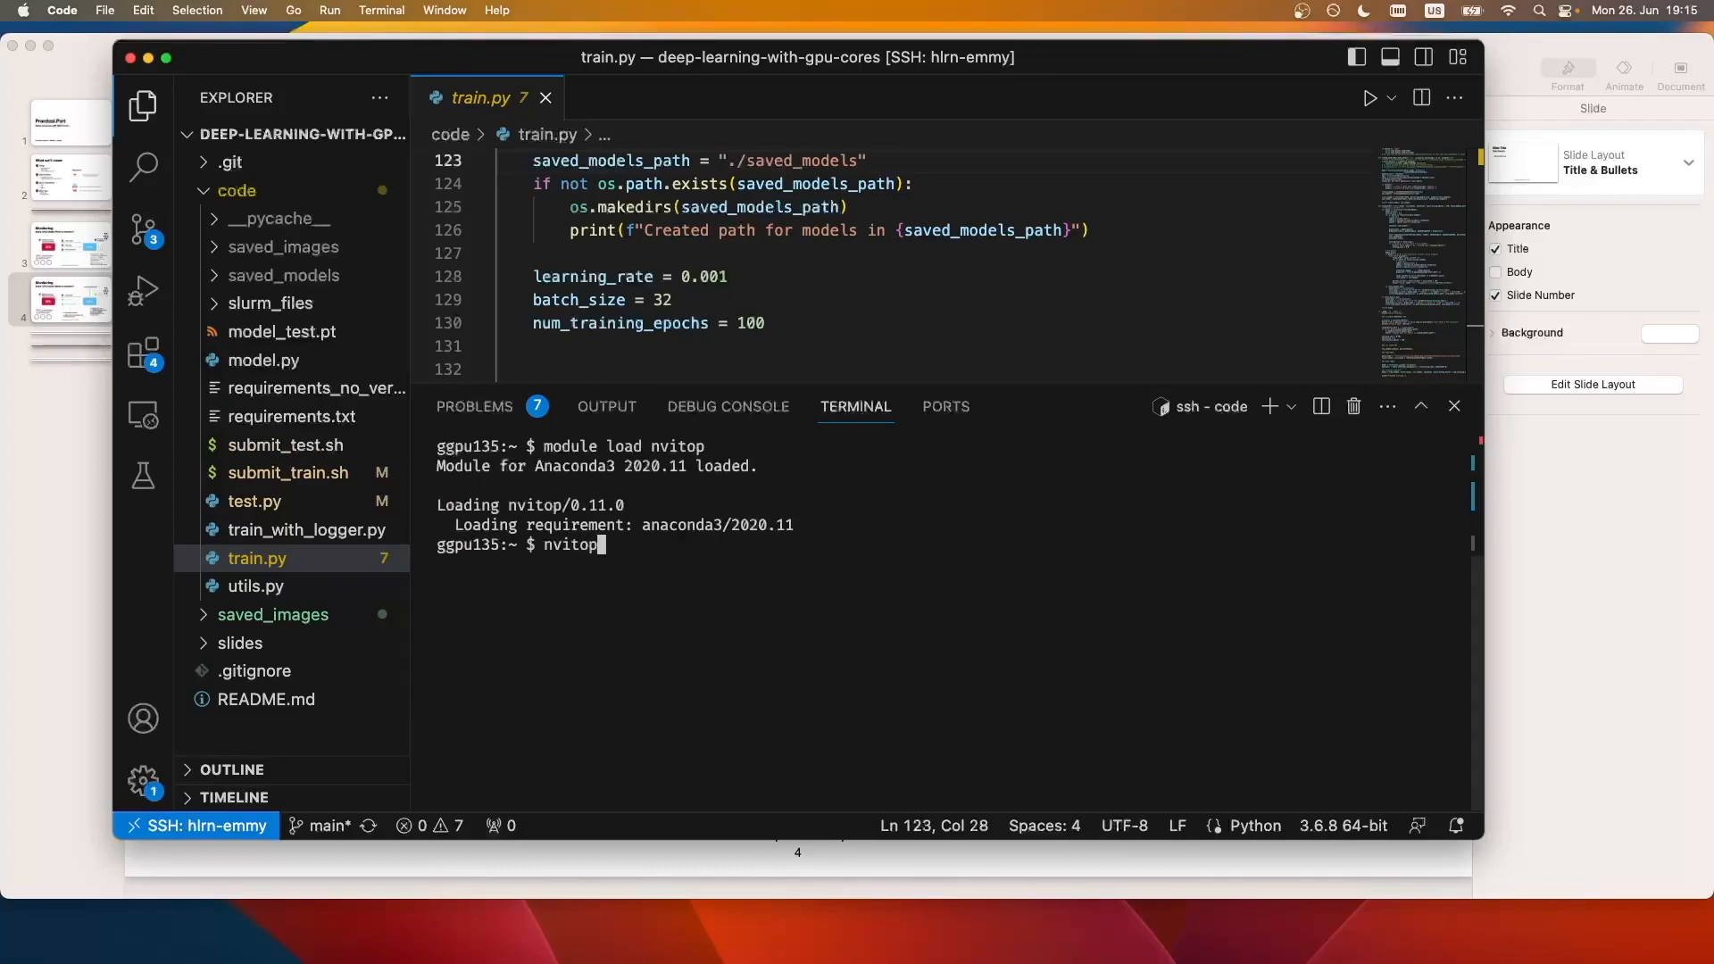
key(Return)
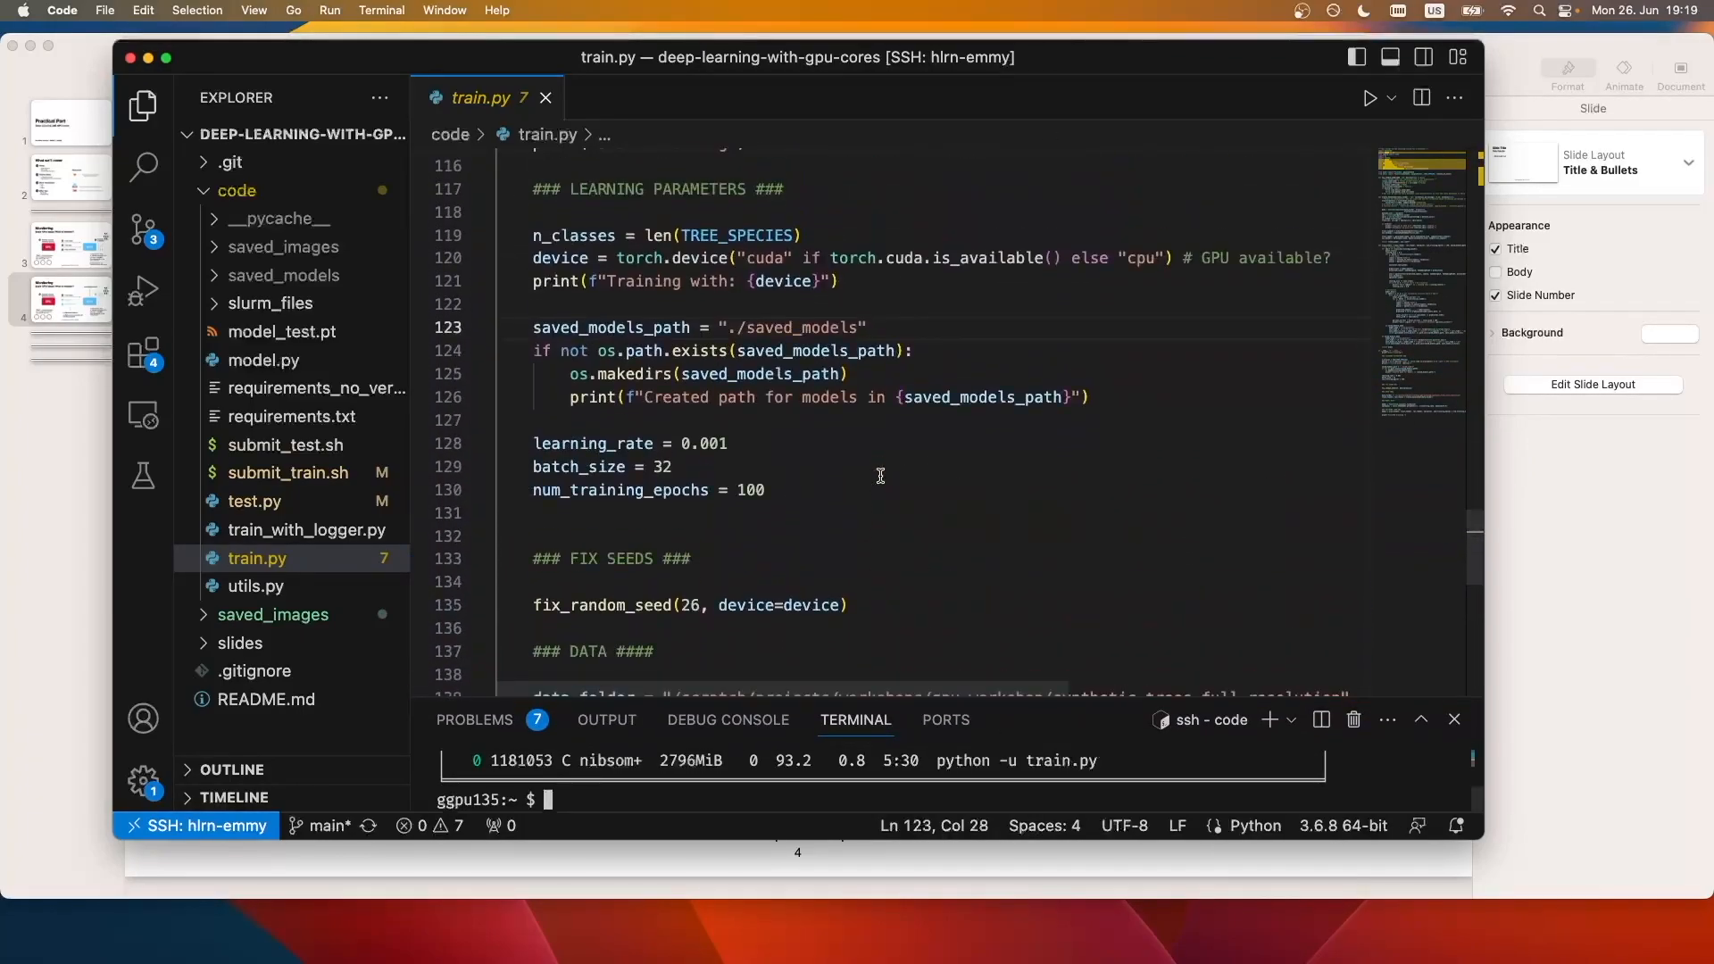
mouse_move(825, 468)
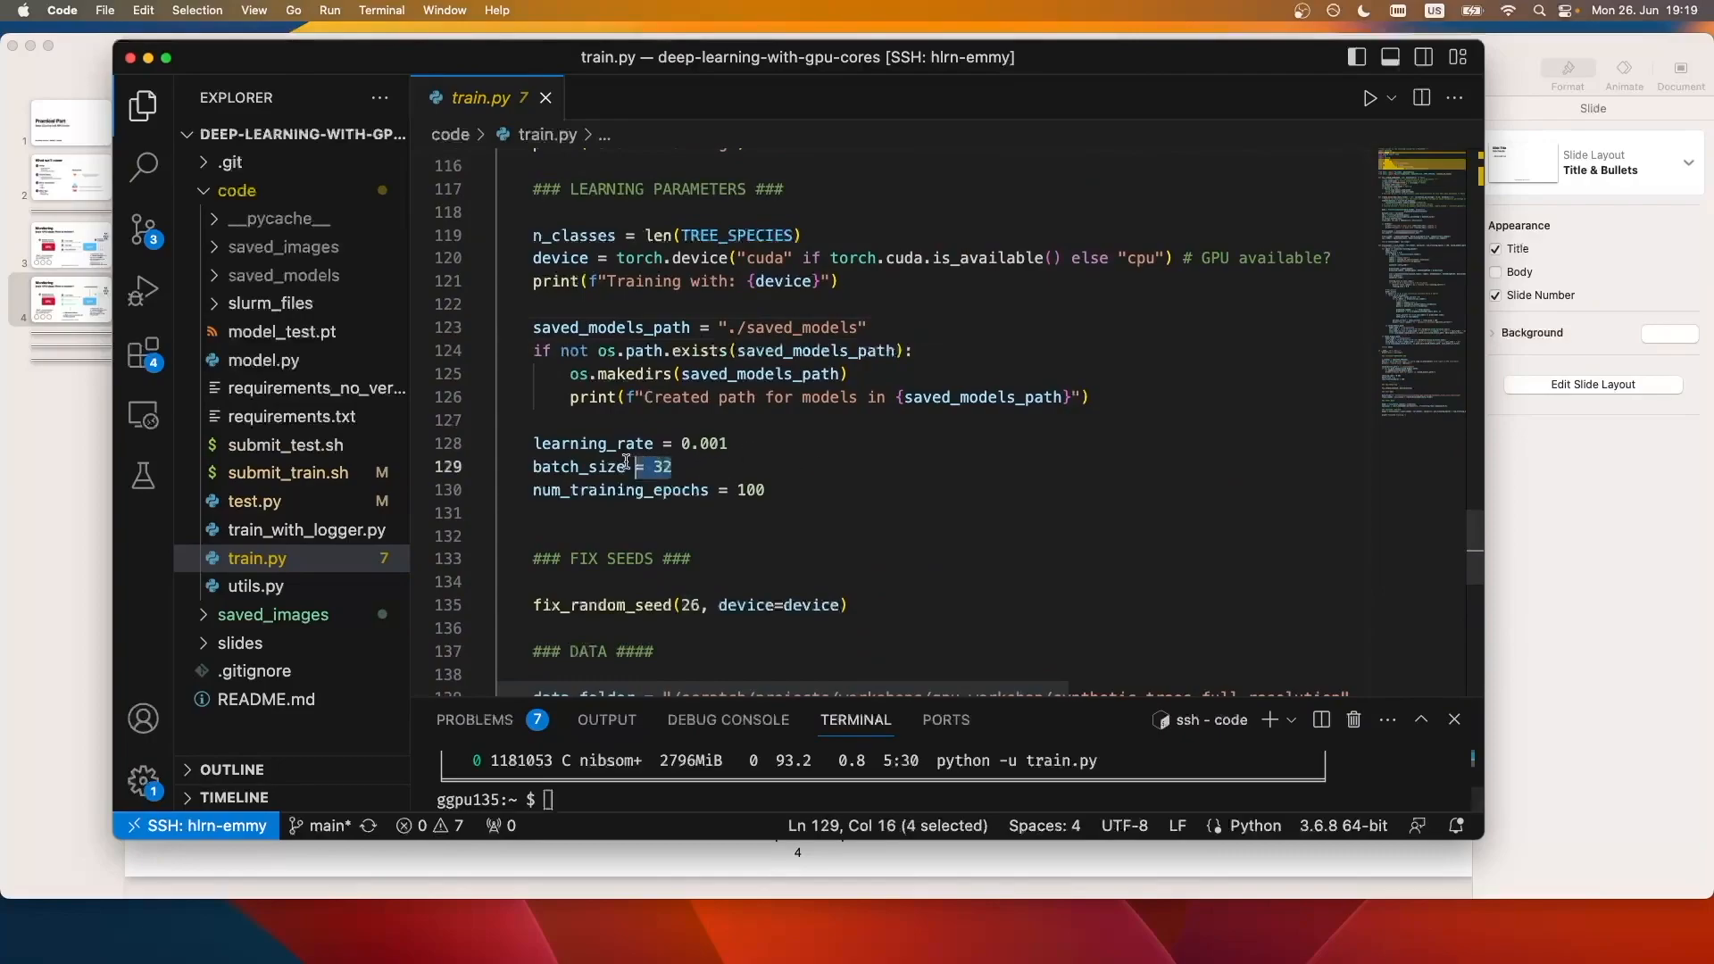
Step: Change batch_size from 32 to 128, then select the 0.001 learning_rate value for replacement
double_click(582, 466)
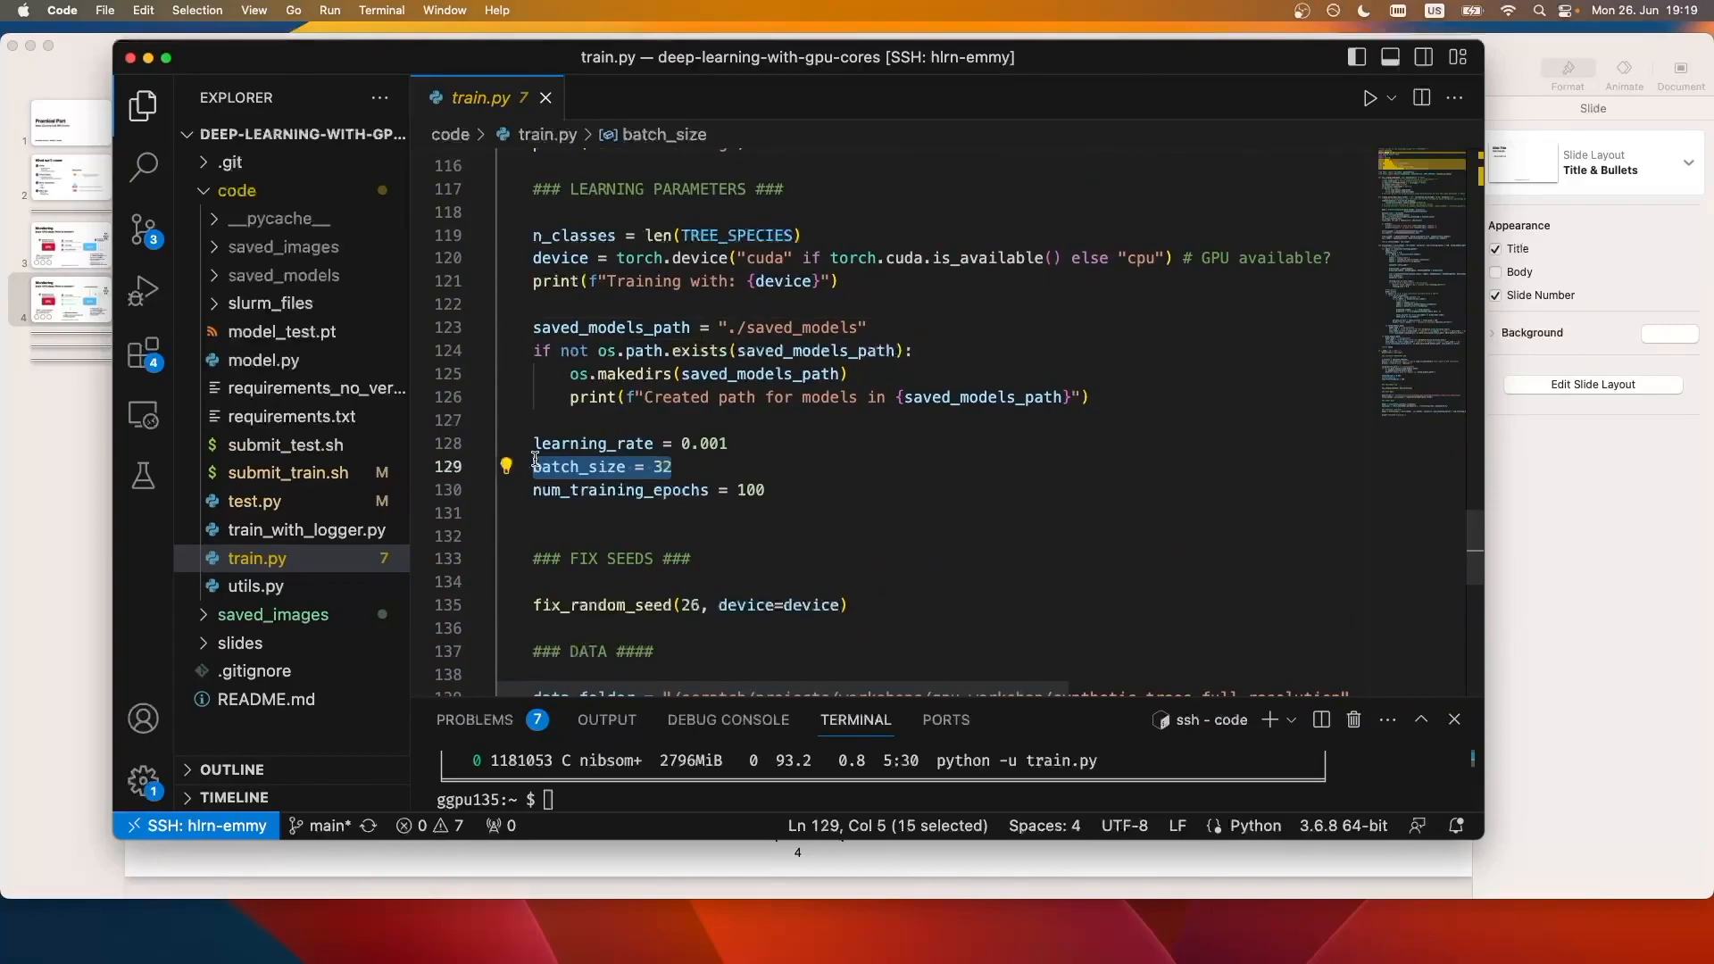
double_click(659, 466)
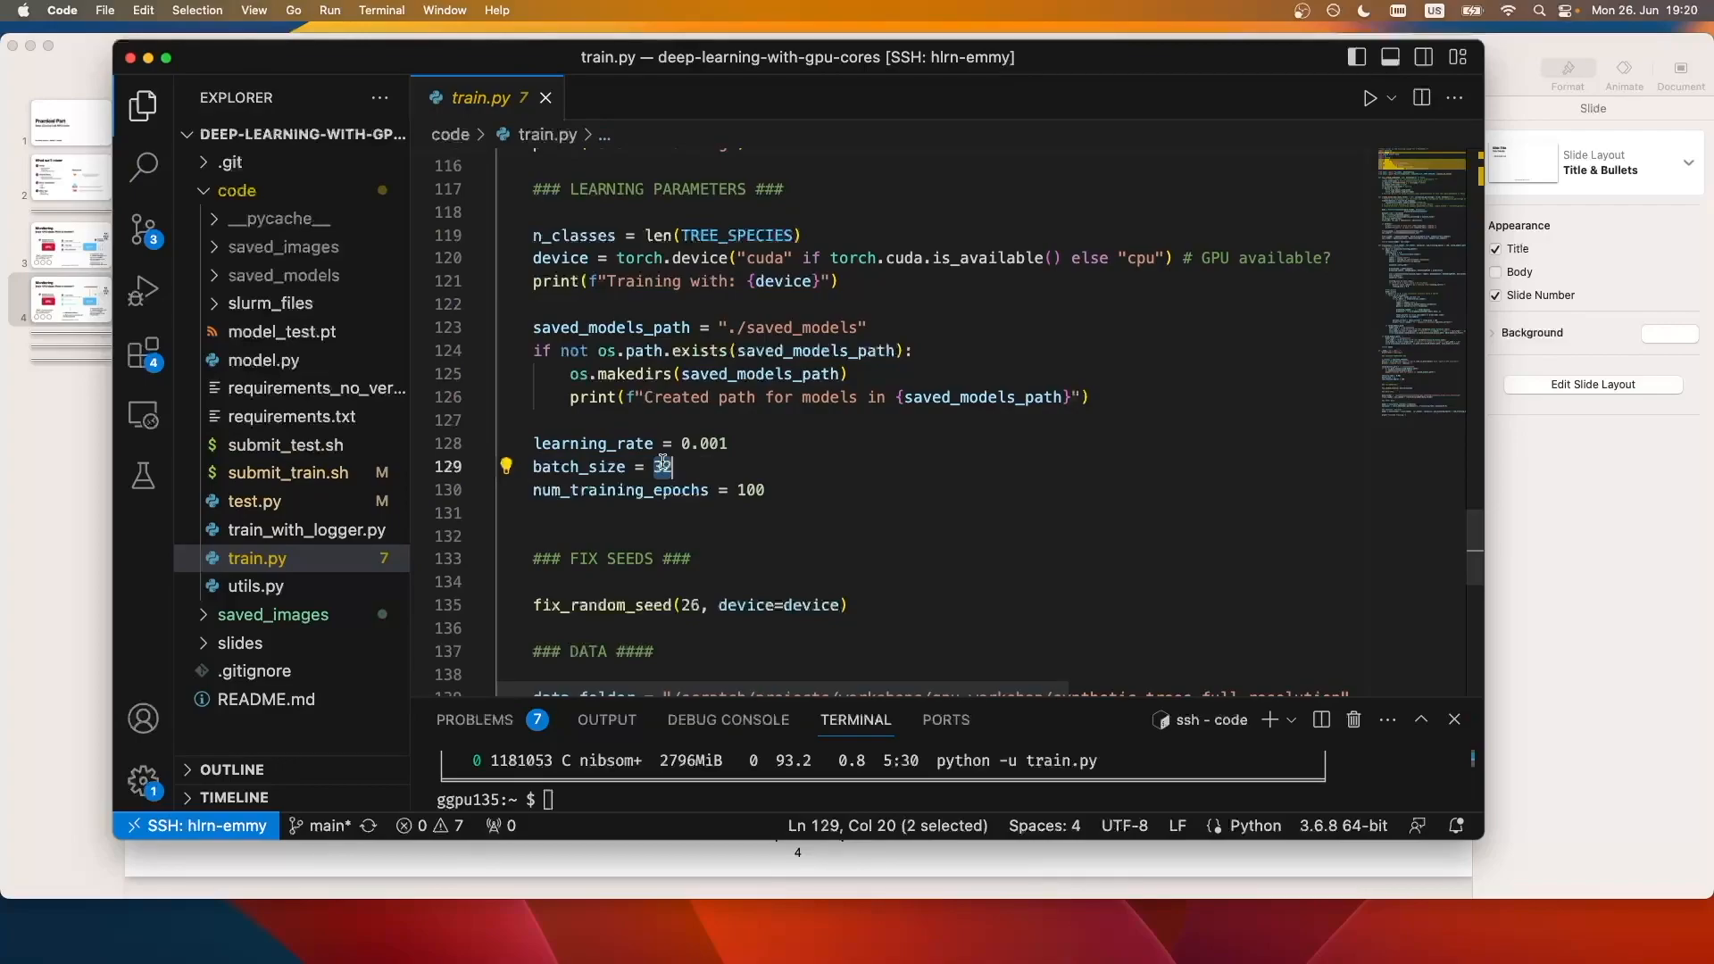
text(12)
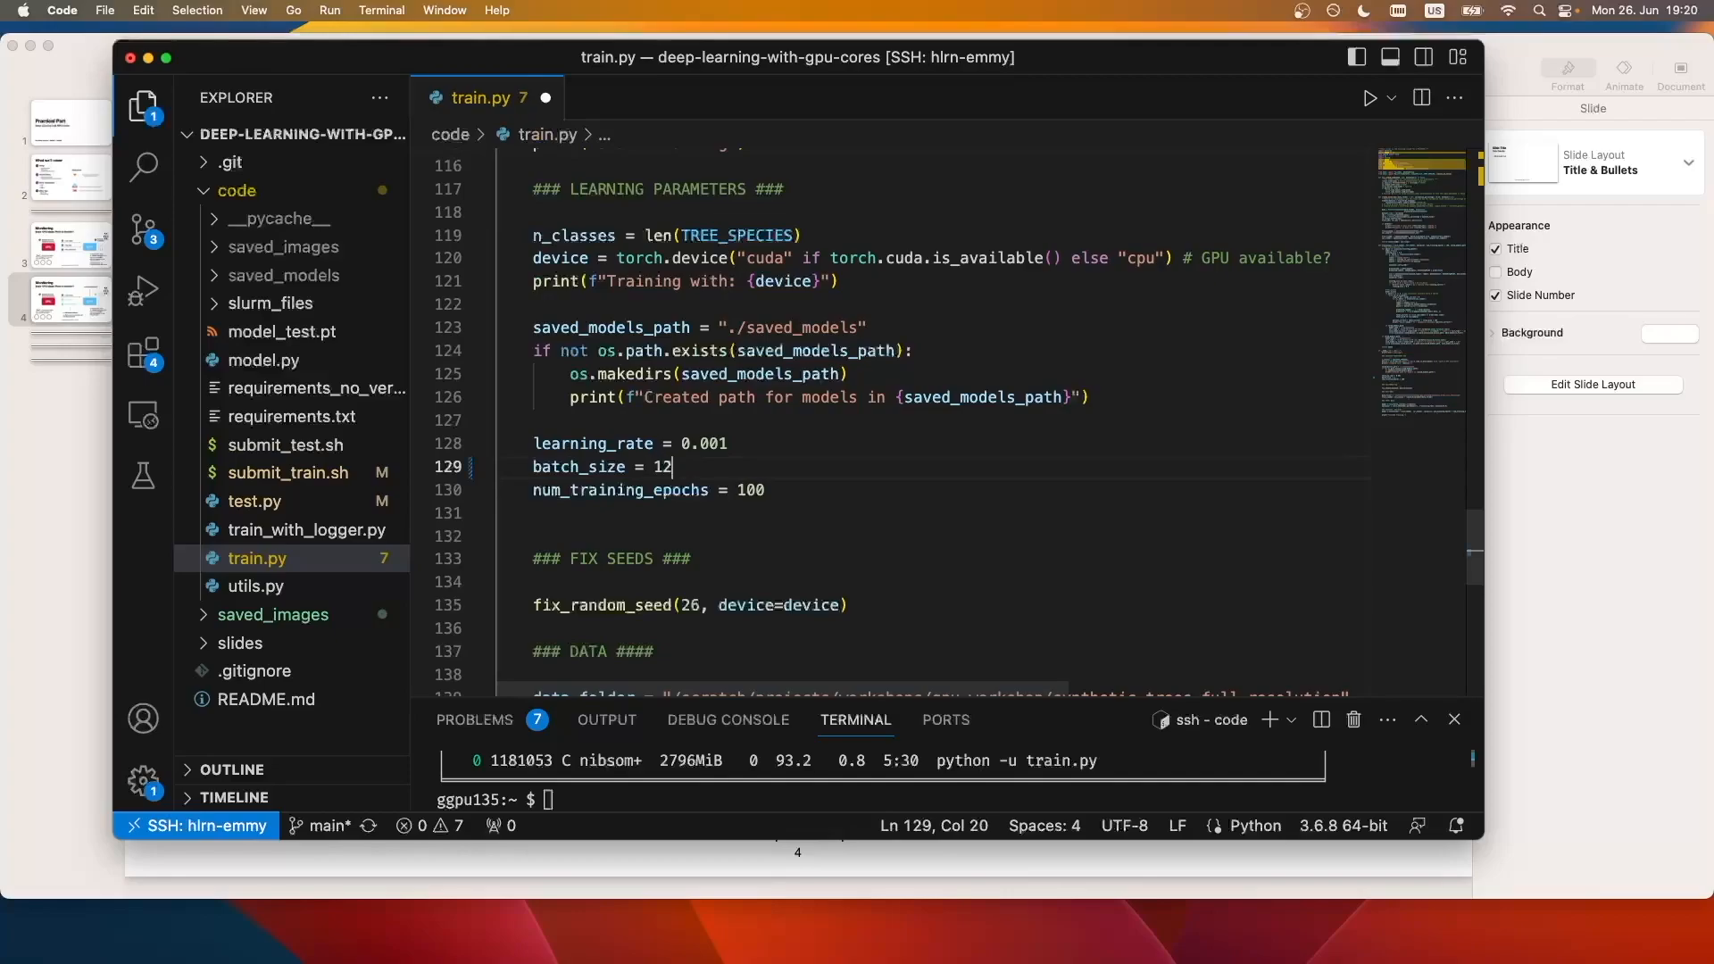
text(8)
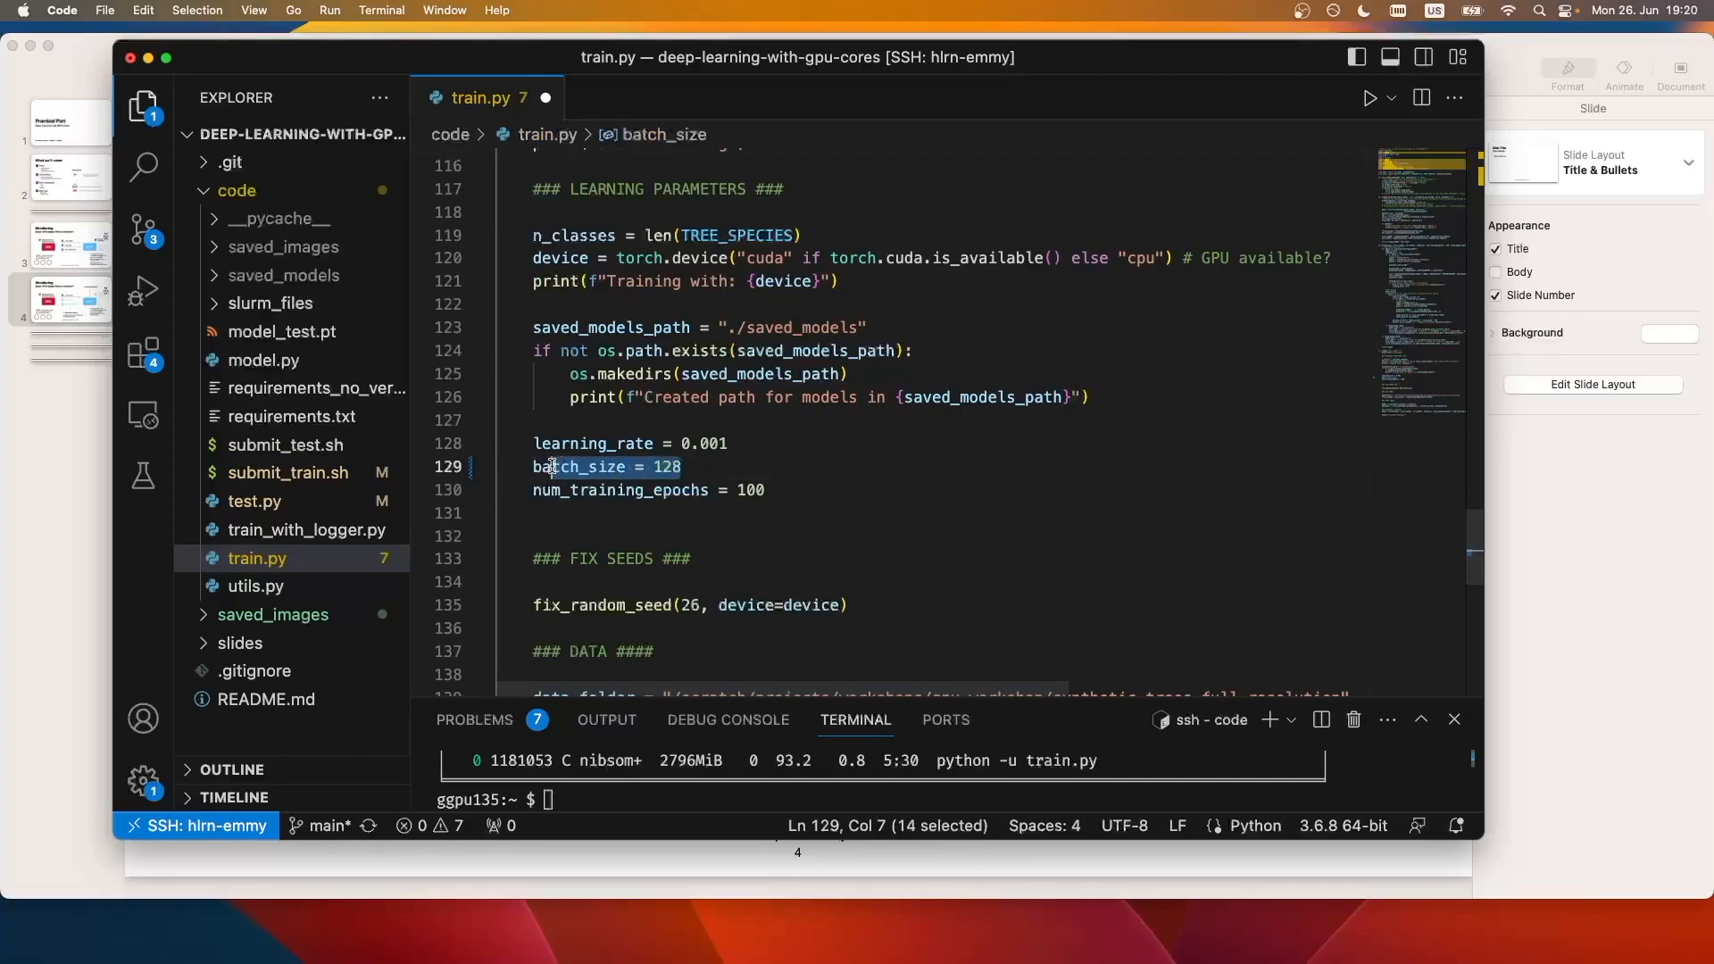
click(536, 443)
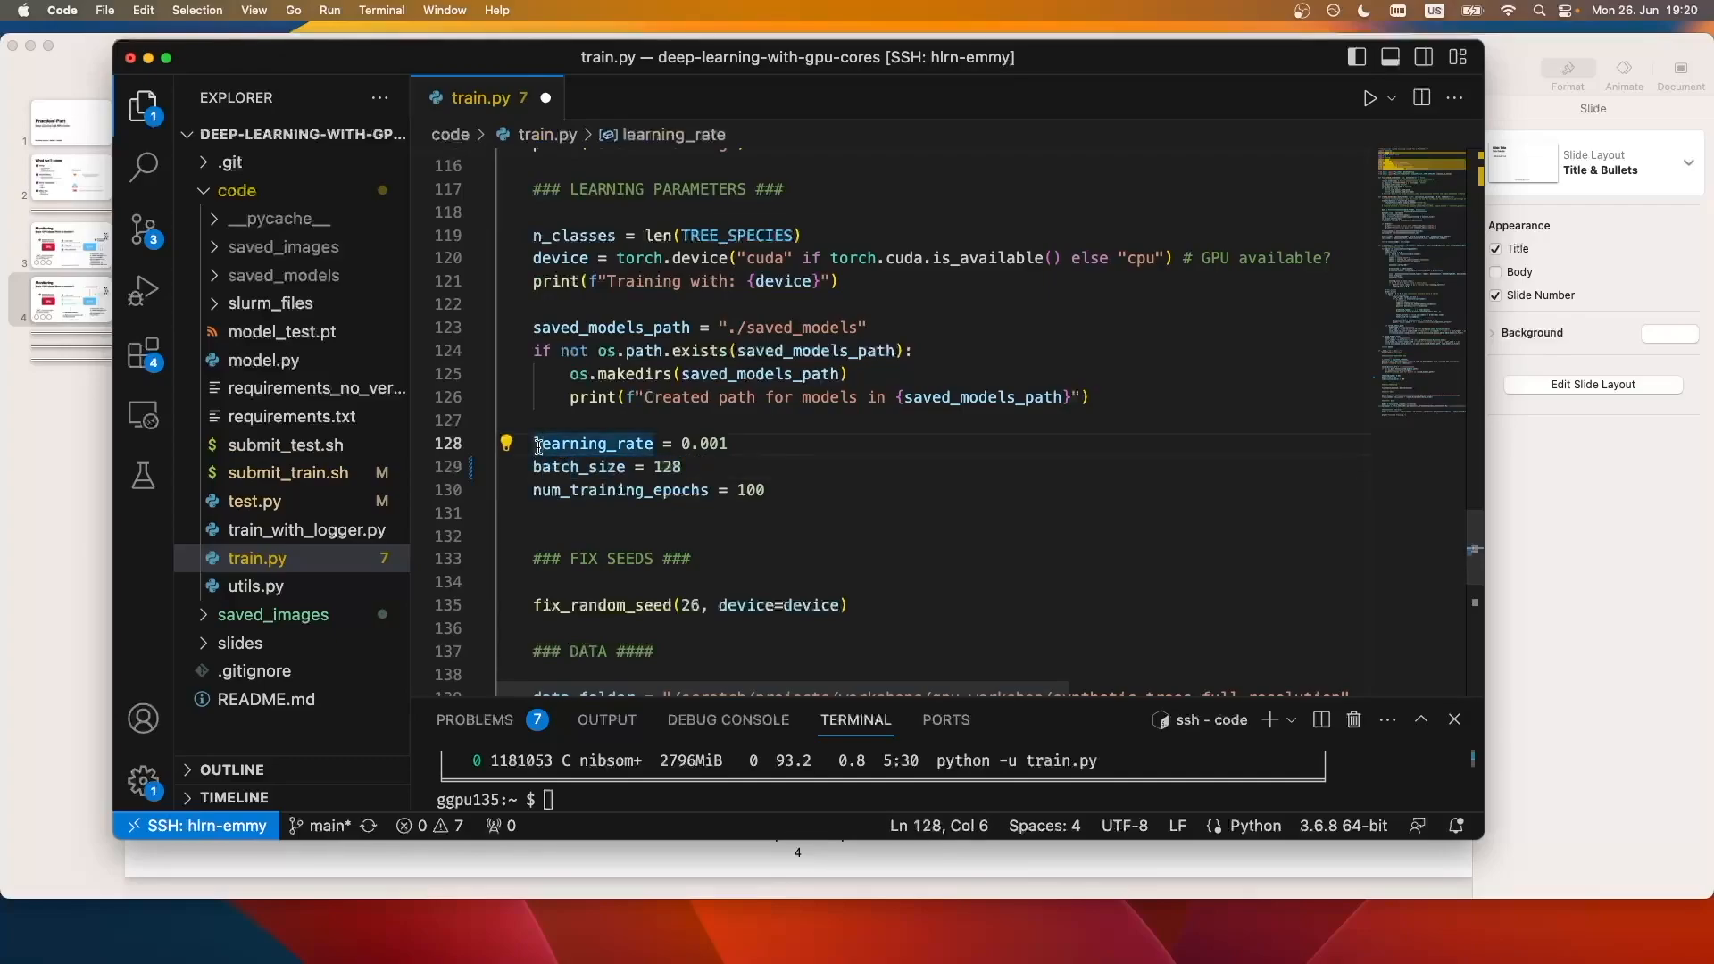
double_click(591, 445)
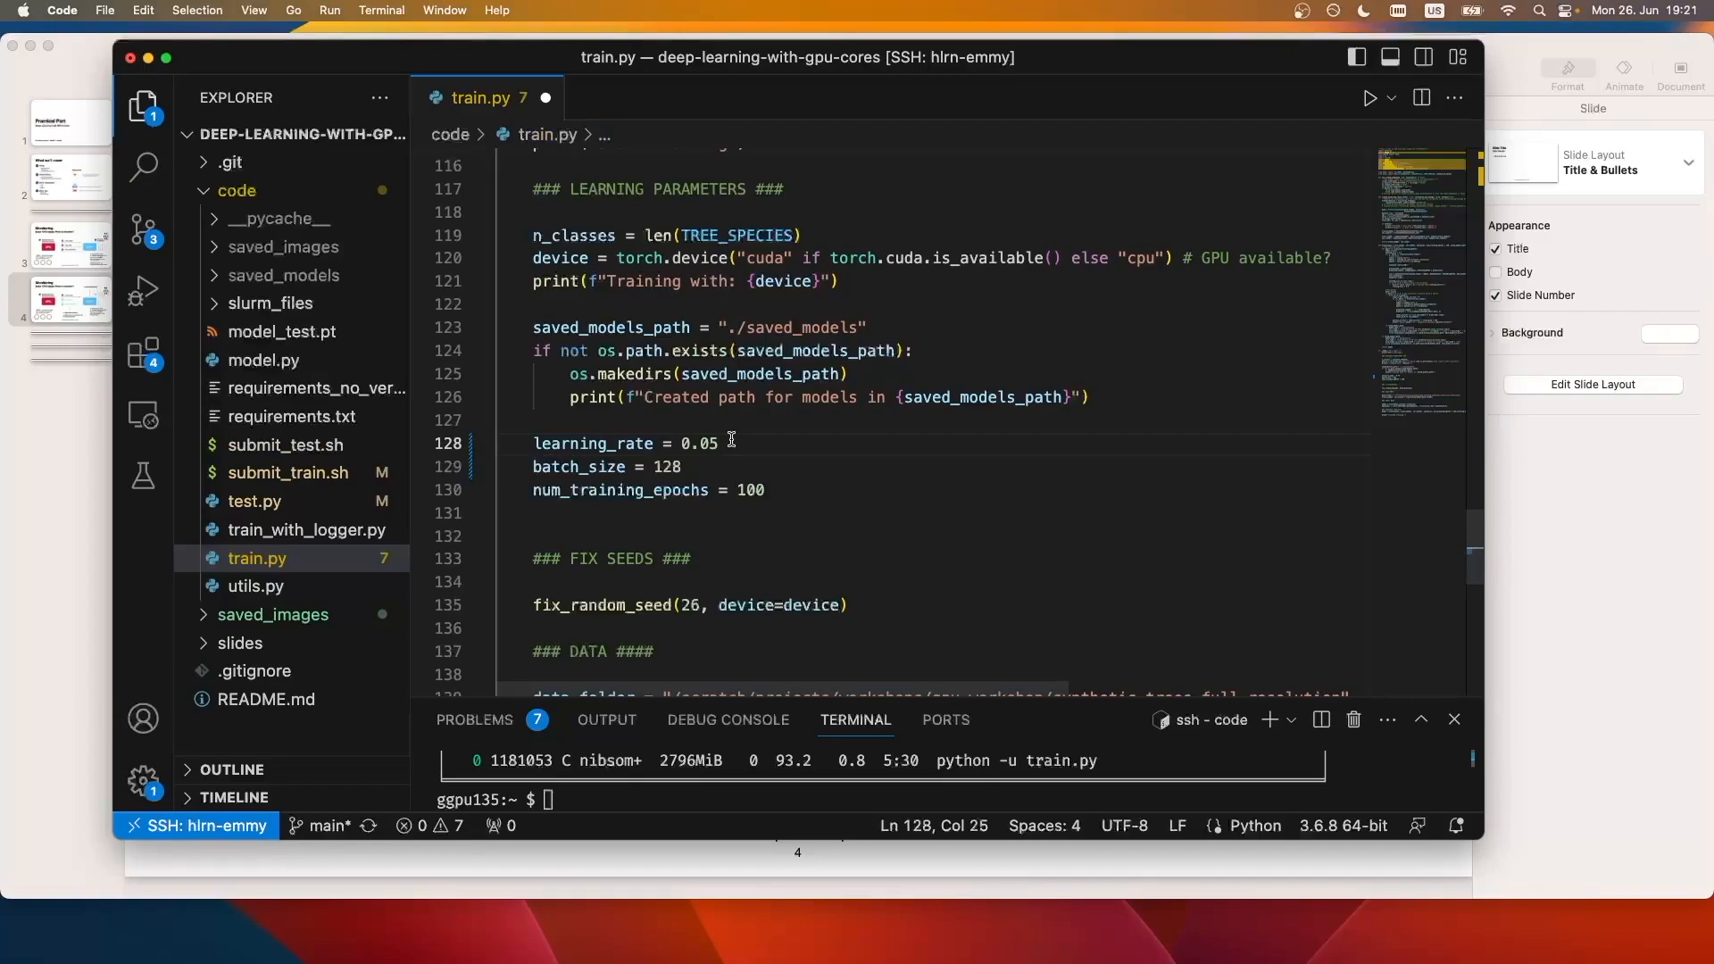
mouse_move(307, 537)
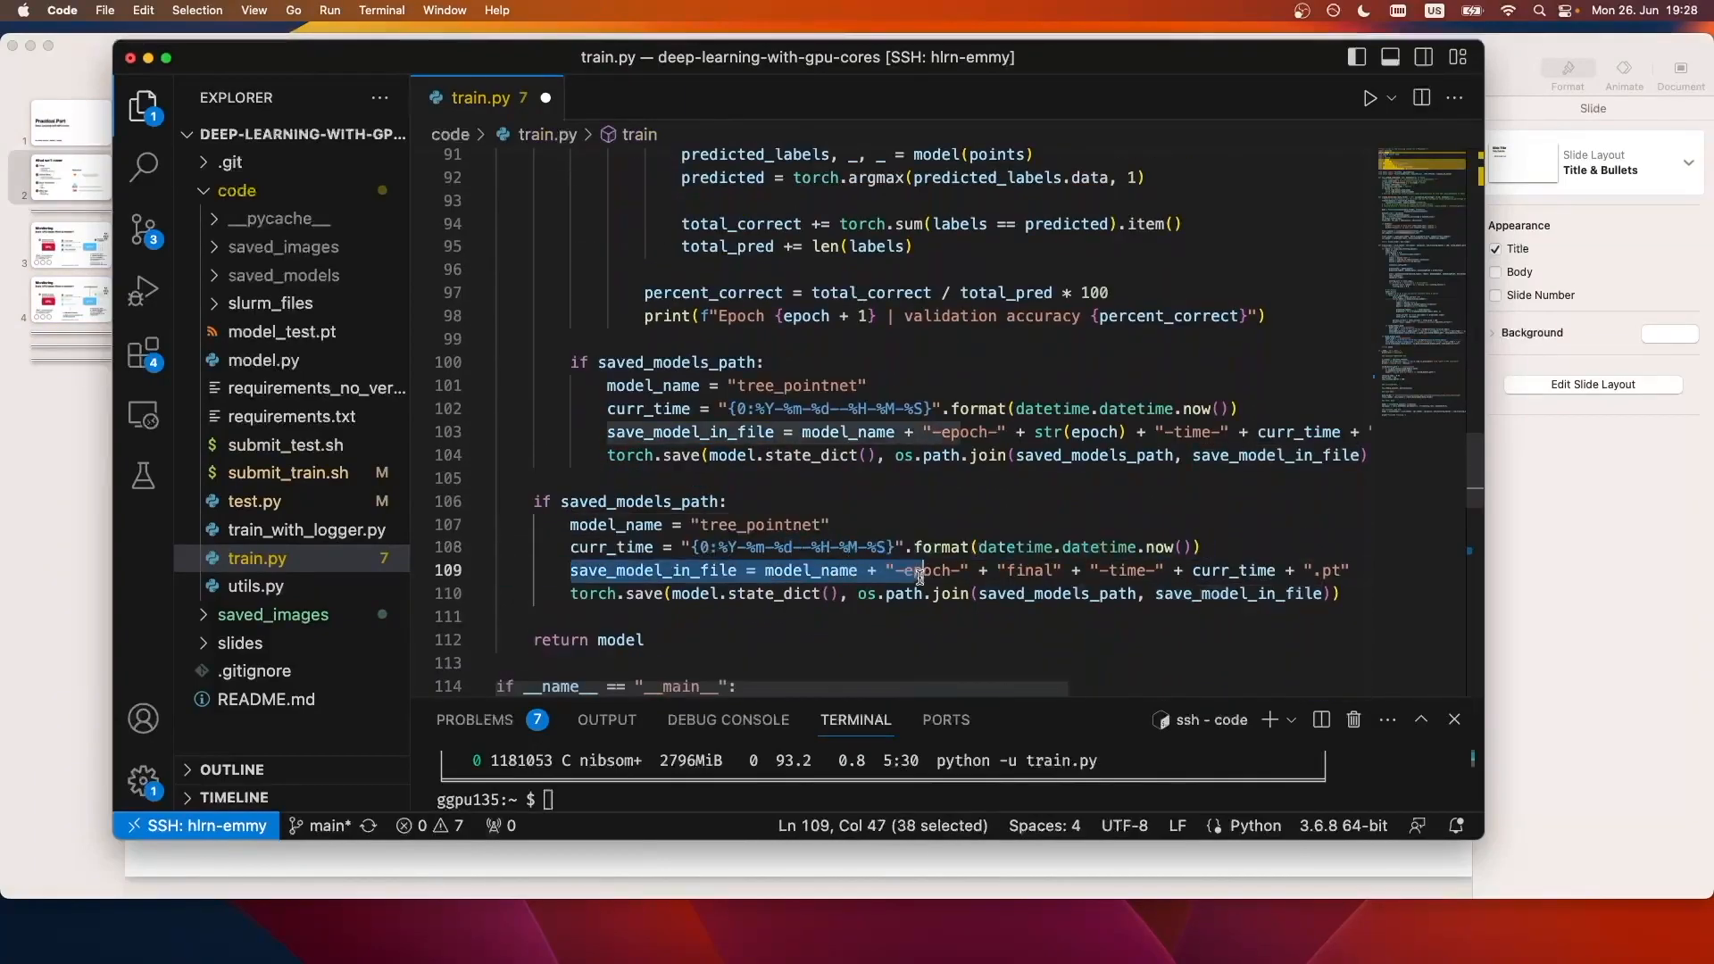
click(1344, 569)
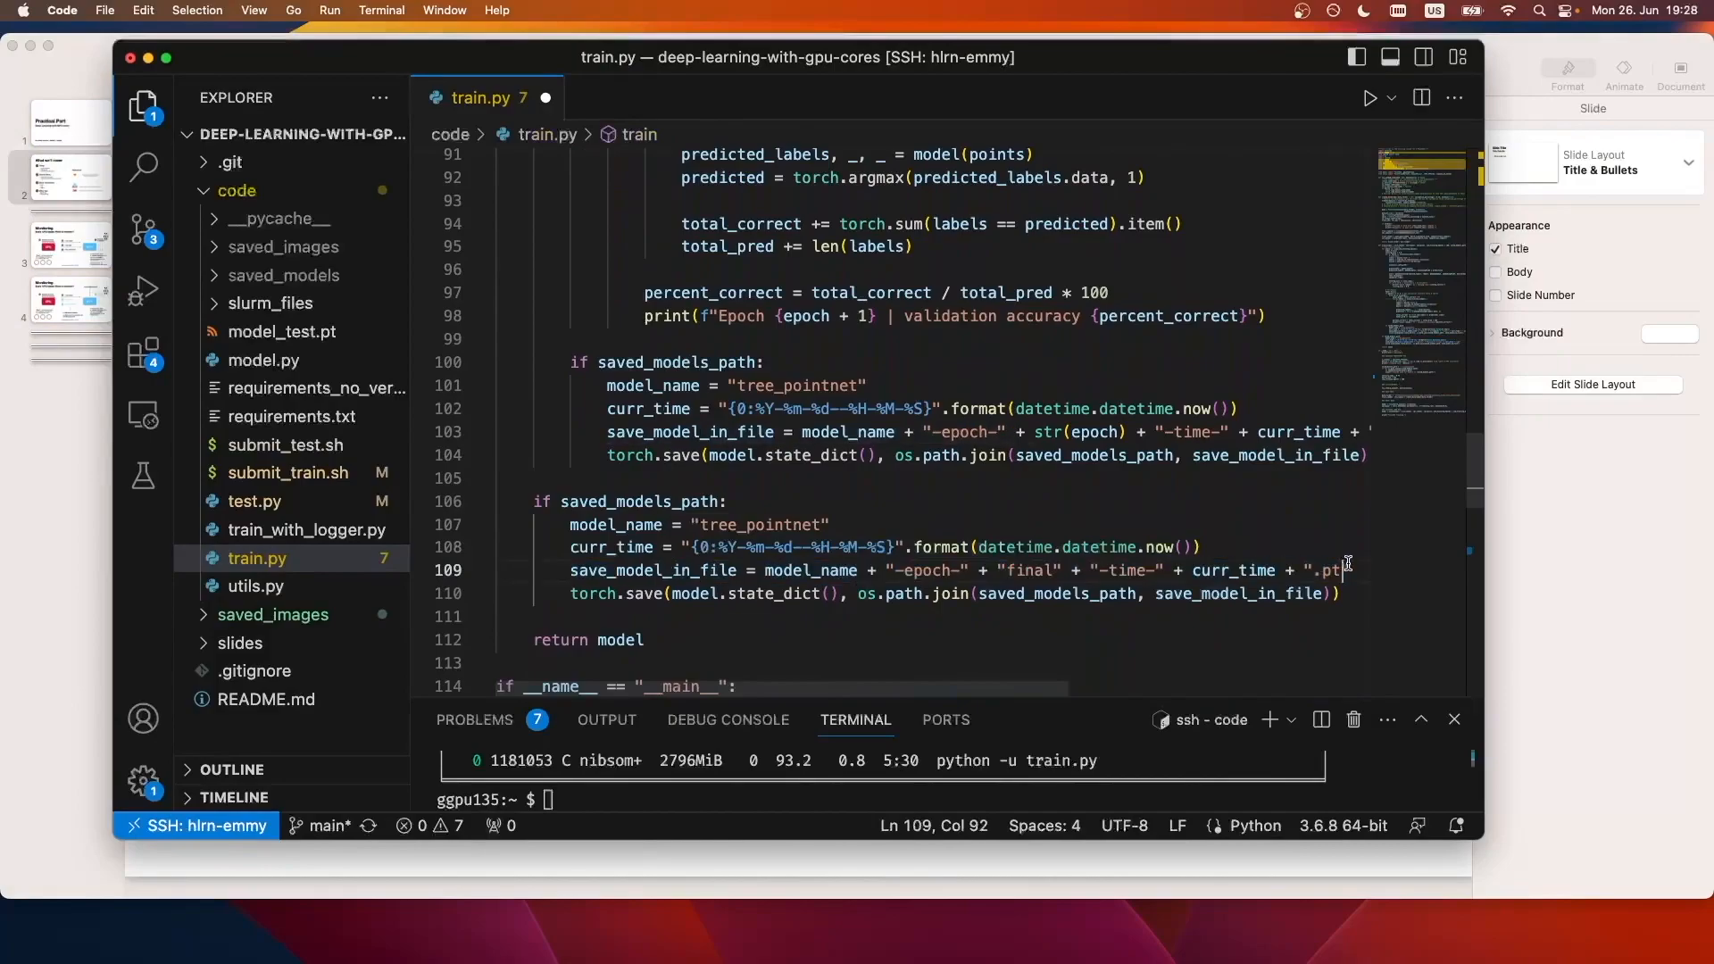